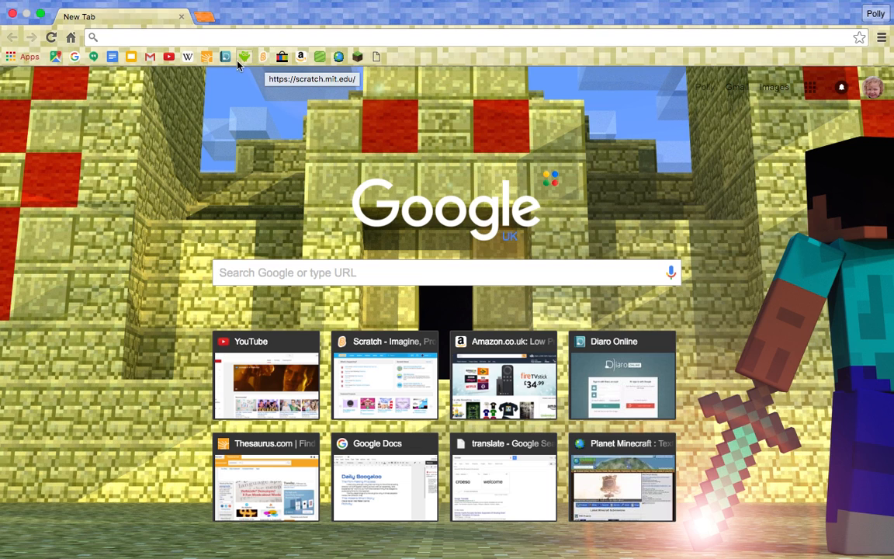
mouse_move(264, 61)
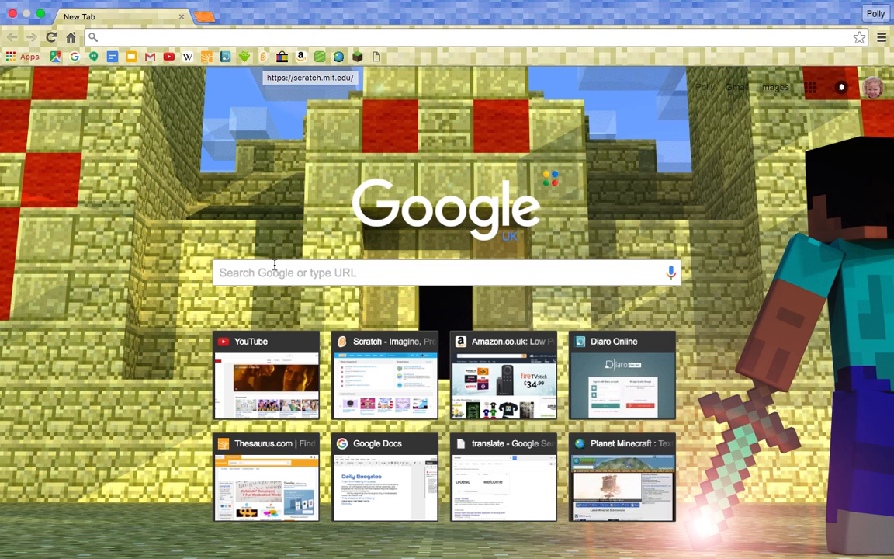
- Search Google for 'scratch' from the Chrome omnibox
text(scratch)
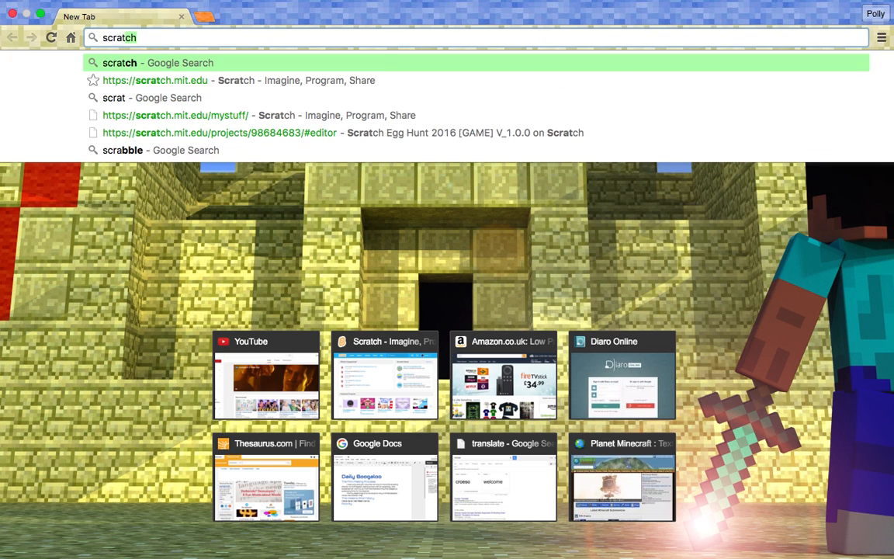
key(enter)
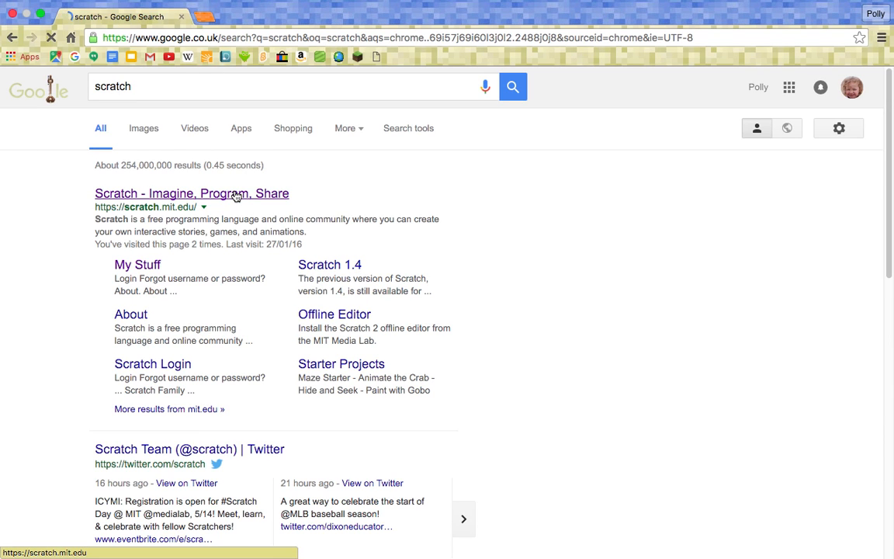
- Go to the Scratch website from the results and create a new project
click(191, 193)
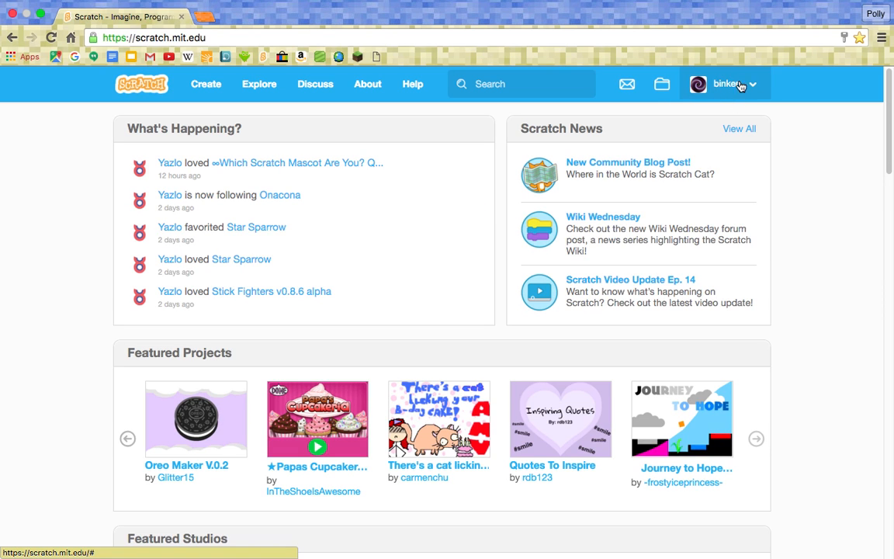
mouse_move(731, 84)
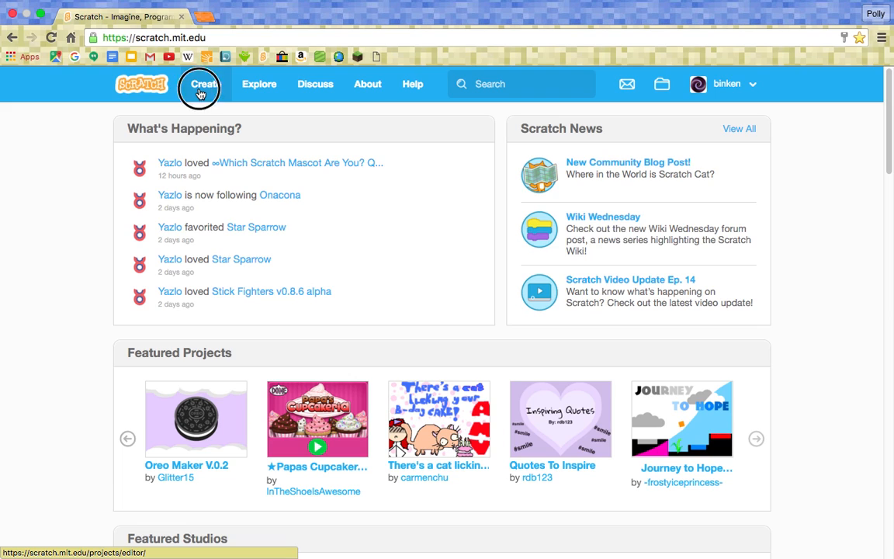
click(199, 84)
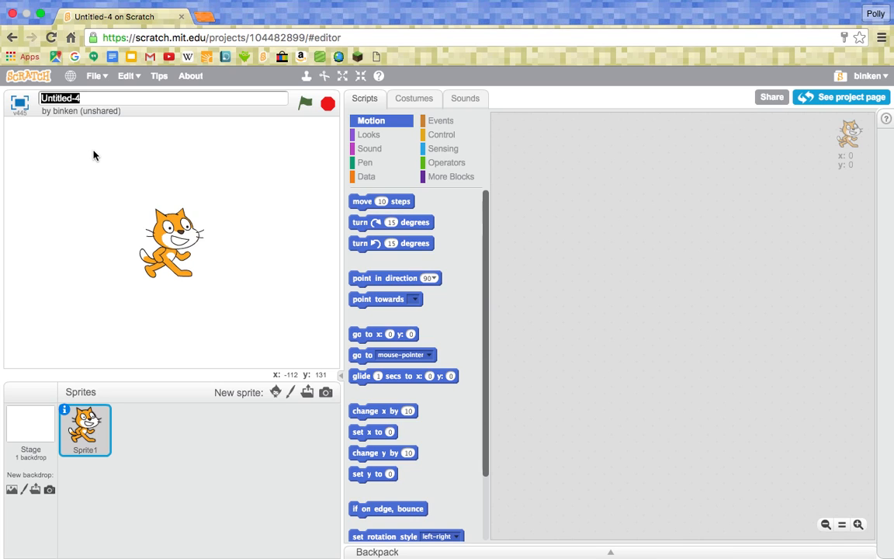
- Title the project 'Cat And Mouse Tutorial' and delete the default Sprite1 cat
text(Cat)
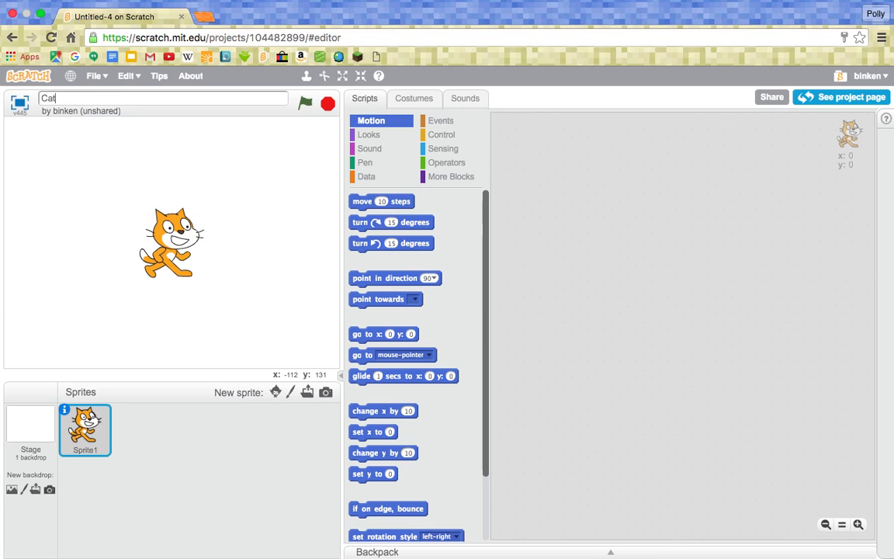
text(And Mouse Tutorial)
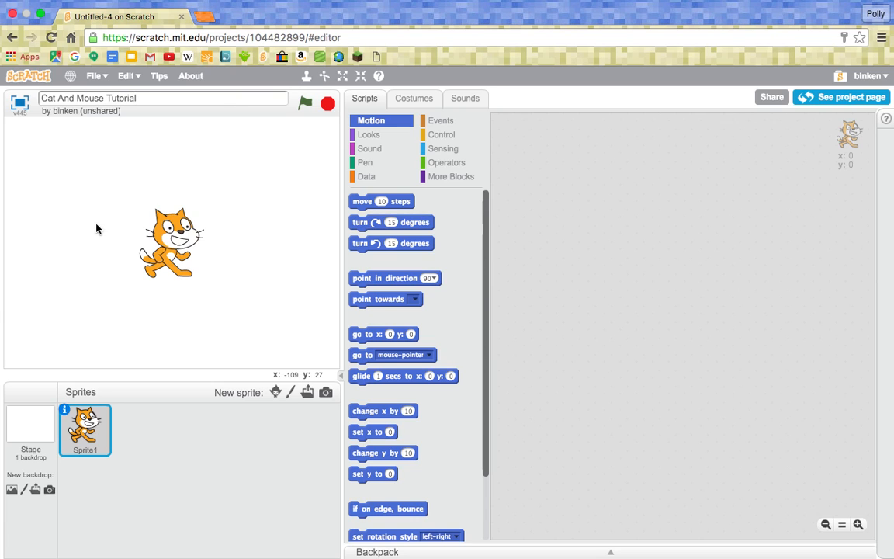
drag(170, 245, 136, 205)
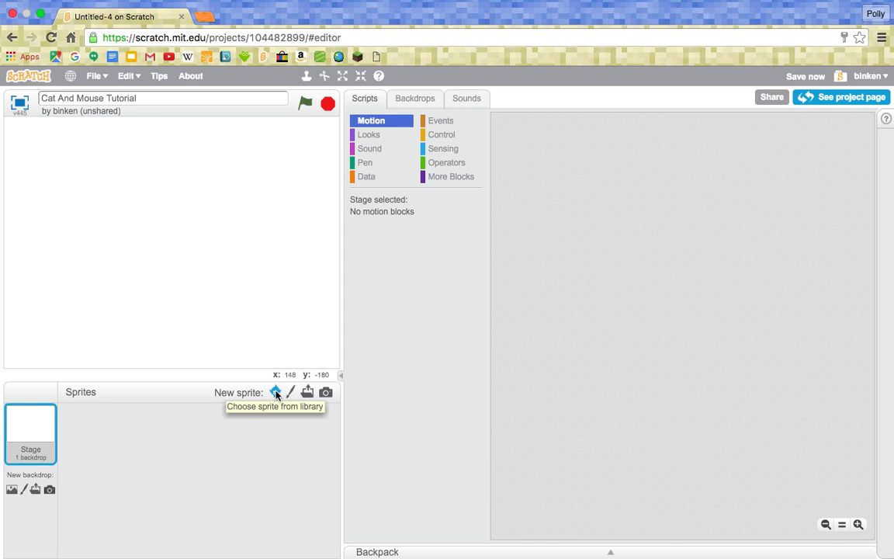
- Add the Cat2 and Mouse1 sprites from the library's Animals category
click(277, 391)
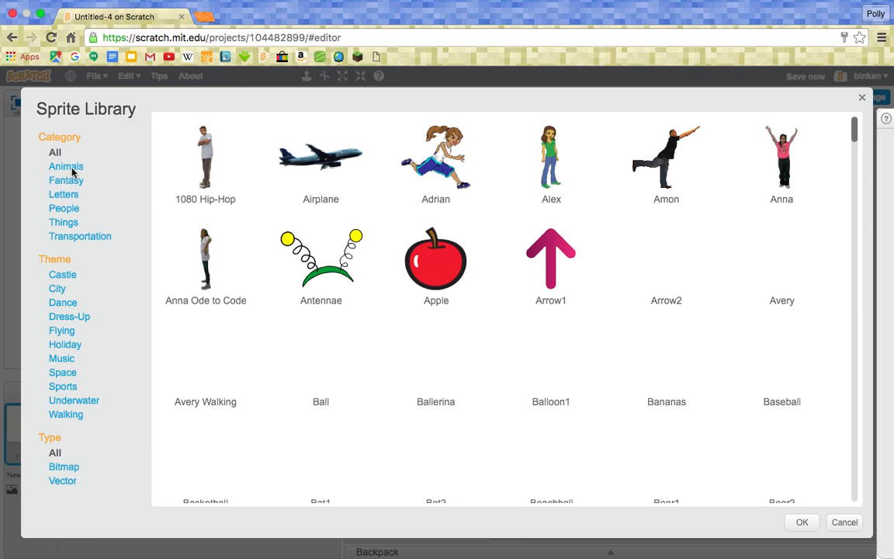
click(65, 166)
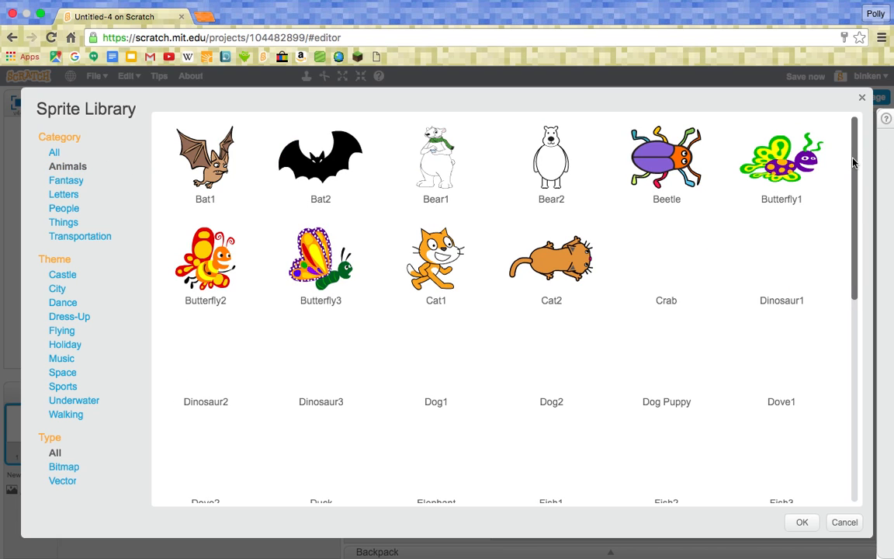
scroll(down, 3)
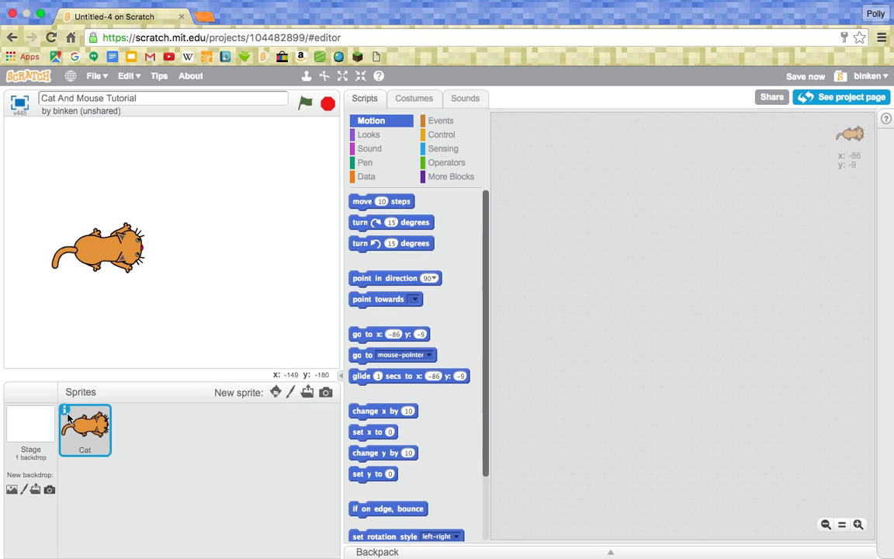
mouse_move(276, 391)
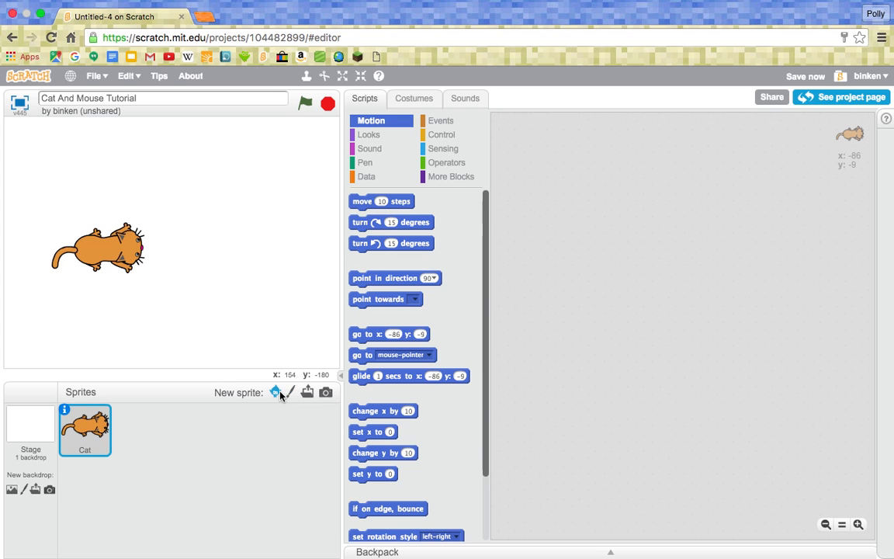
click(275, 391)
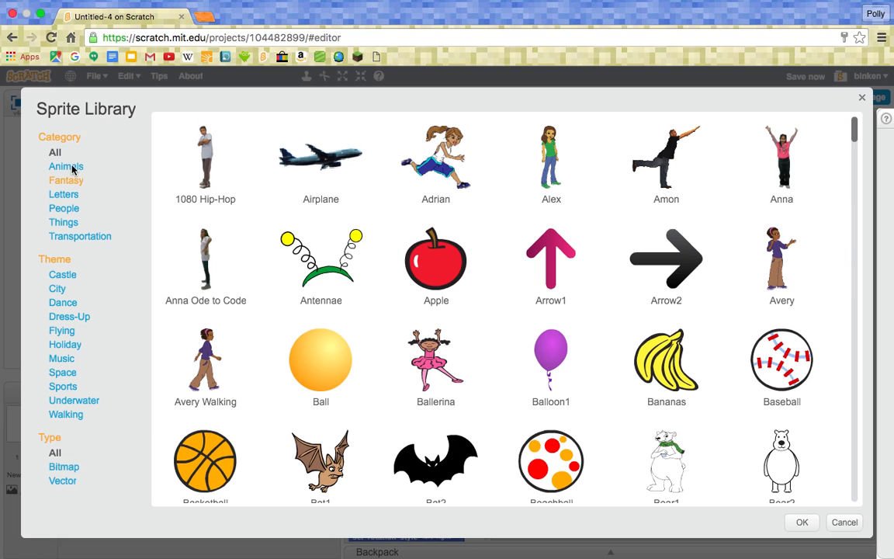
click(69, 166)
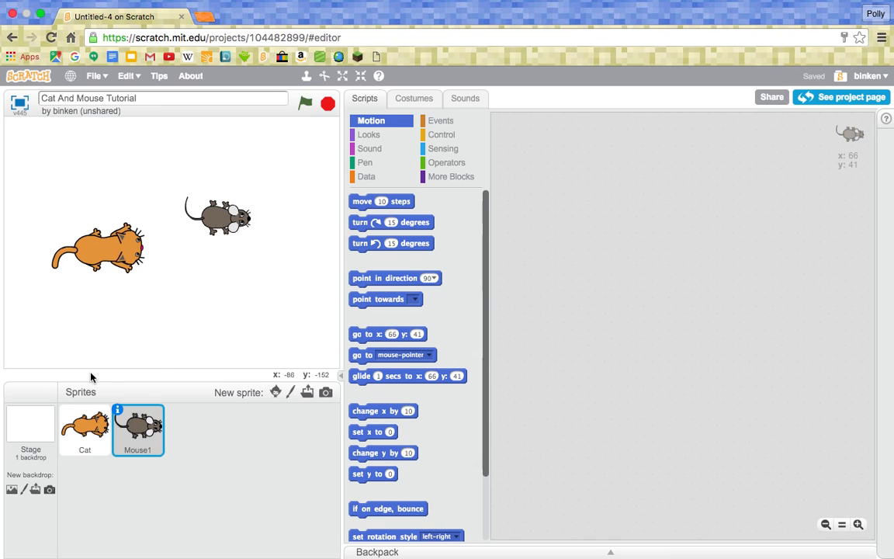
- Fill the stage backdrop solid cyan, rename Mouse1 to Mouse and select it
click(31, 432)
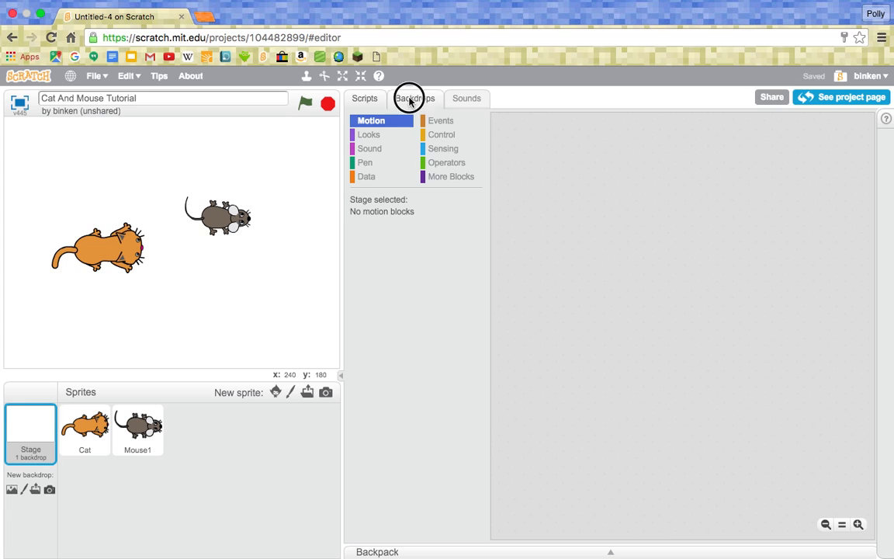
click(415, 98)
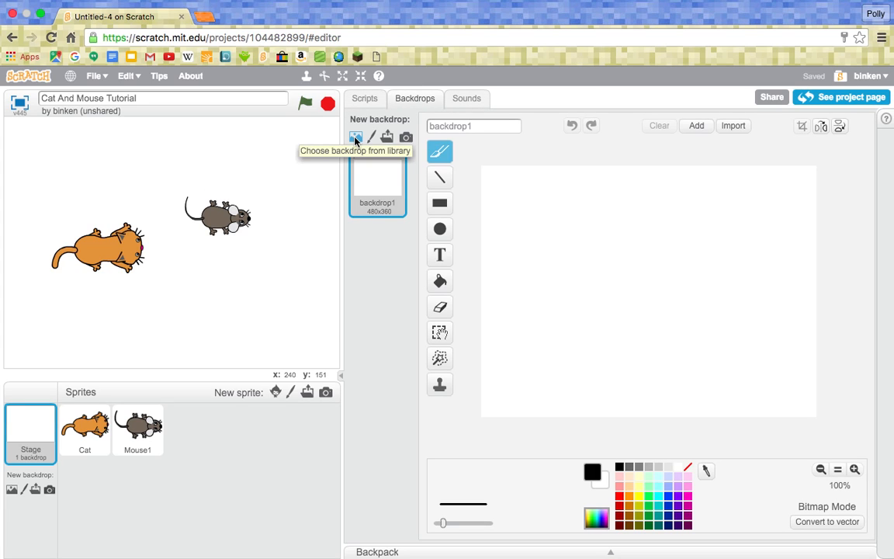
mouse_move(465, 248)
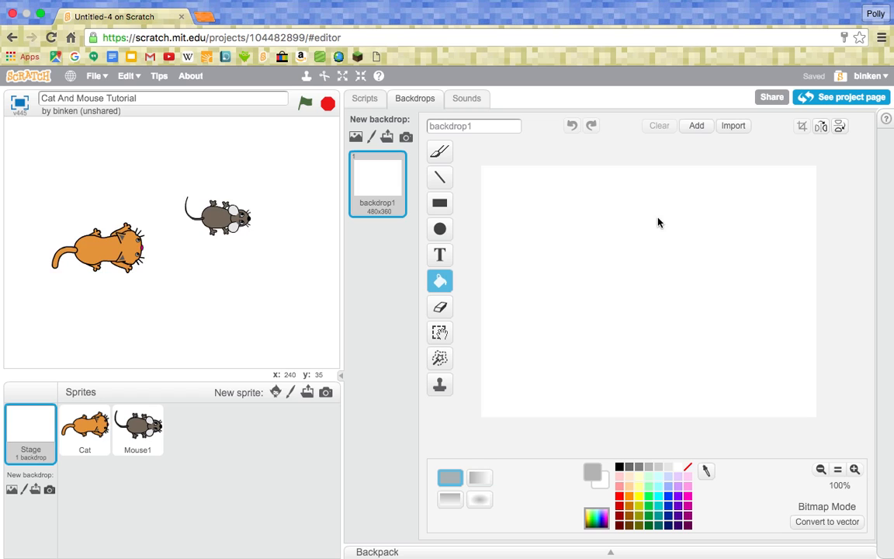
click(648, 292)
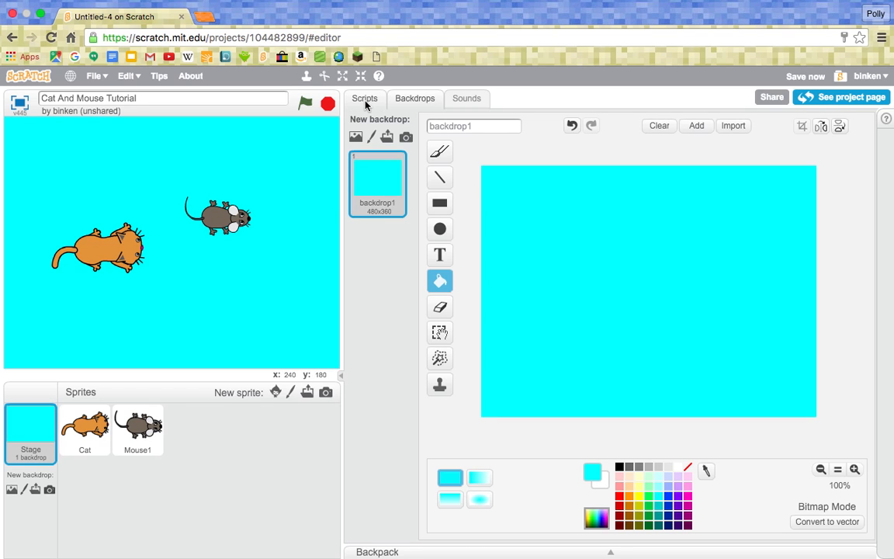
click(363, 99)
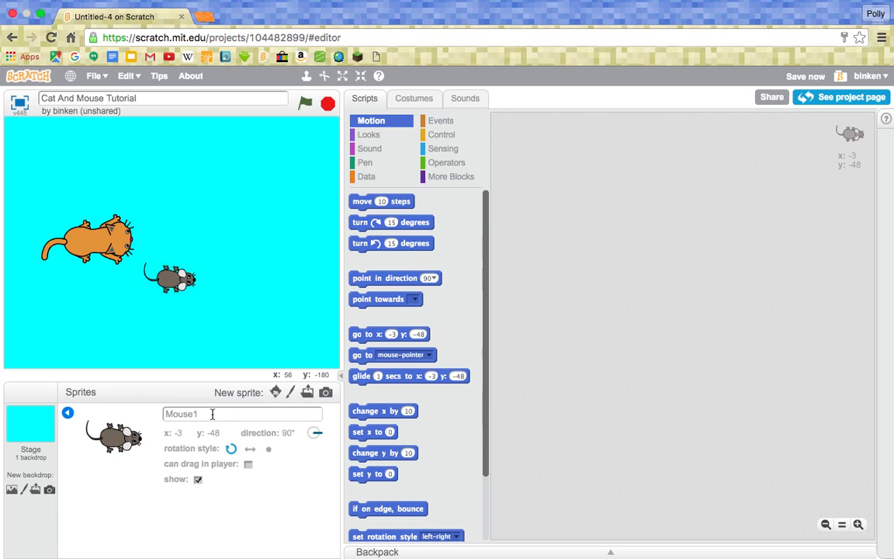
key(BackSpace)
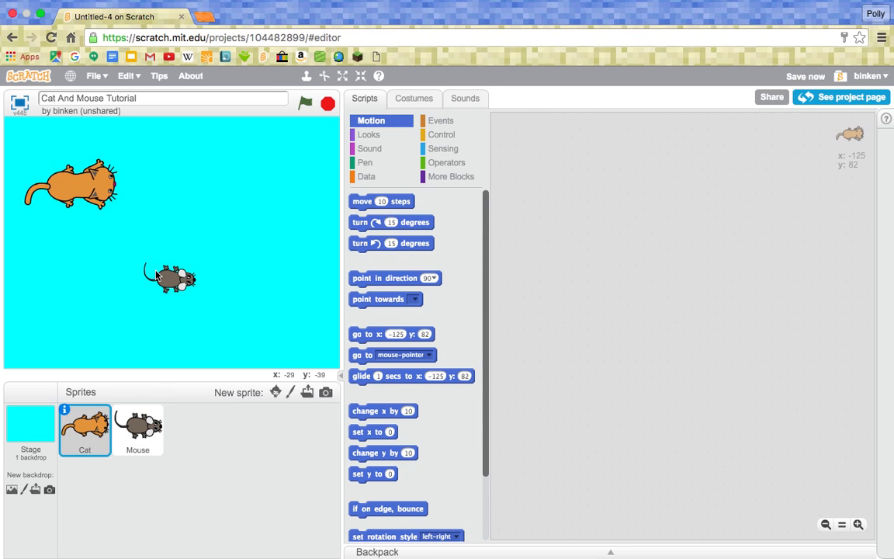
click(137, 431)
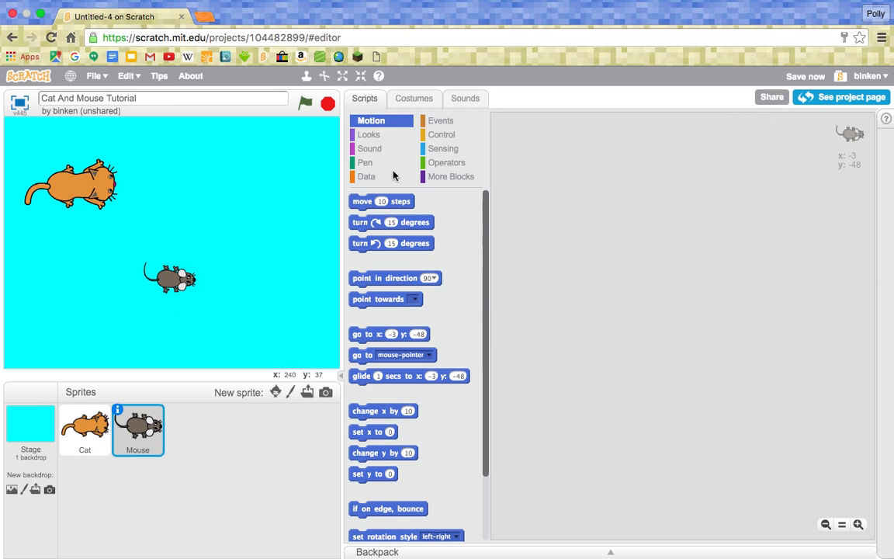
mouse_move(388, 124)
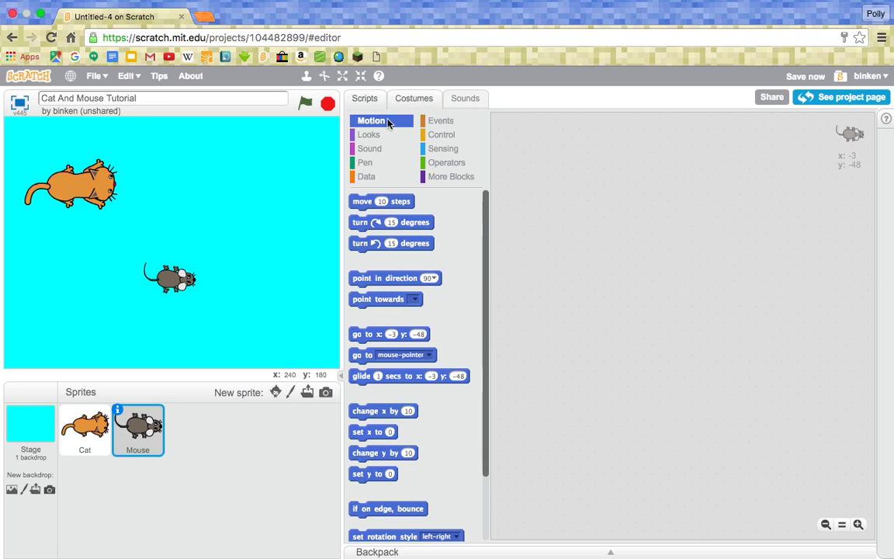
- Start the Mouse script with 'when flag clicked' and a forever loop
click(440, 121)
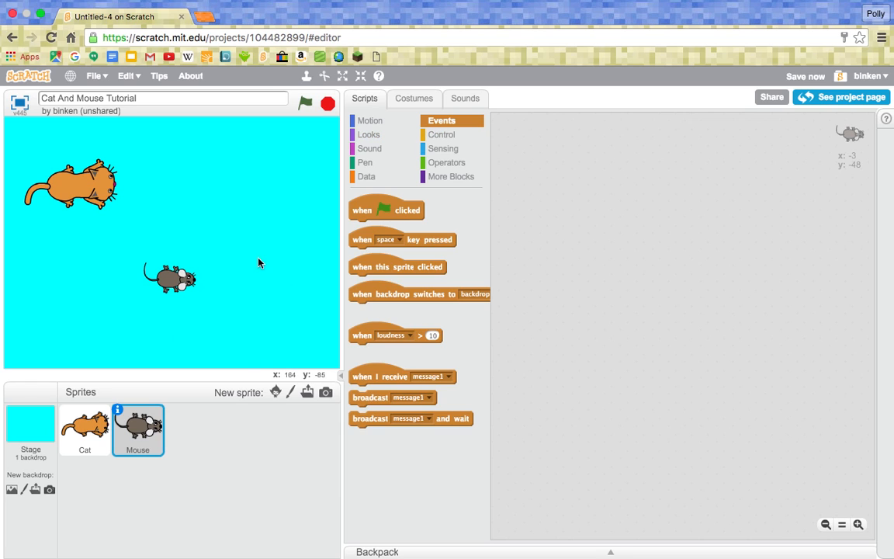
mouse_move(214, 249)
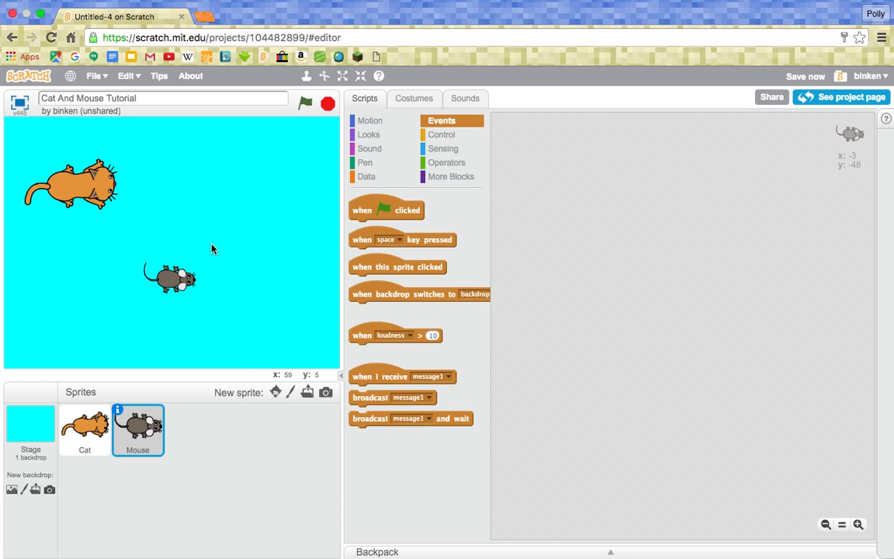
mouse_move(149, 325)
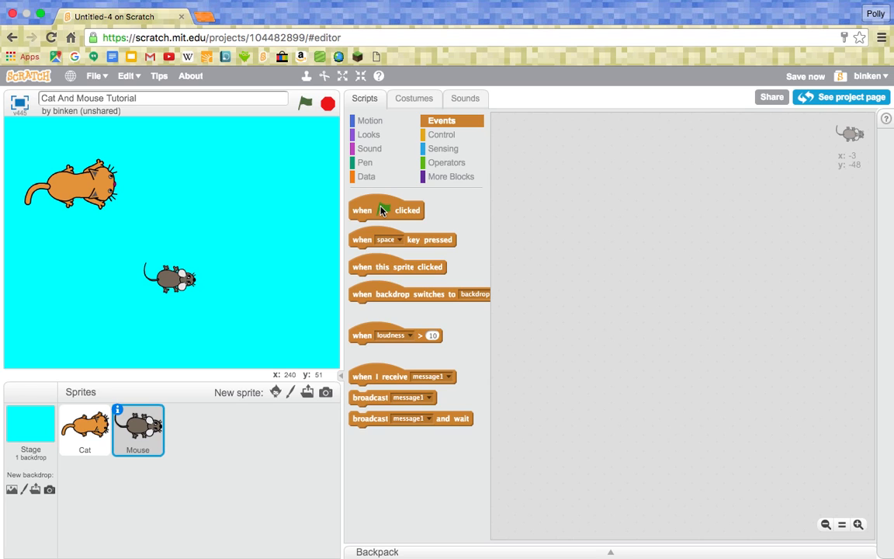
drag(385, 210, 552, 140)
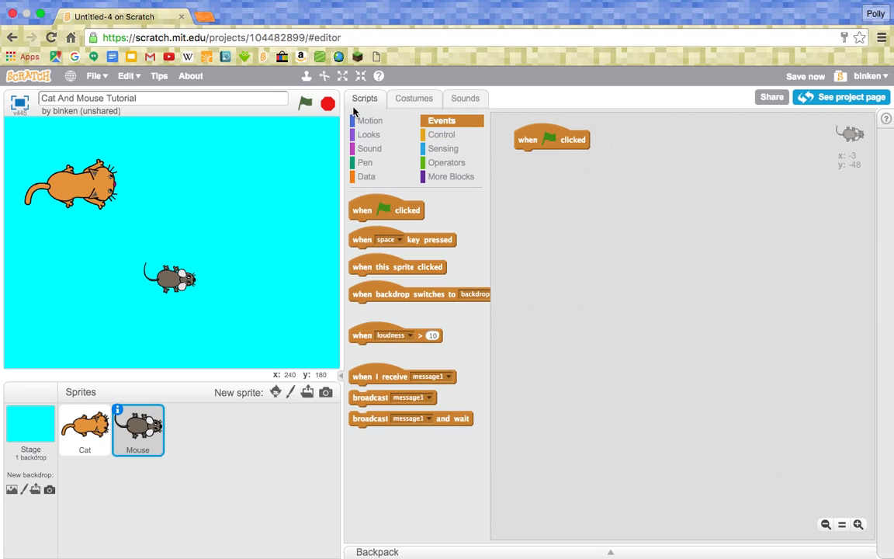
mouse_move(441, 133)
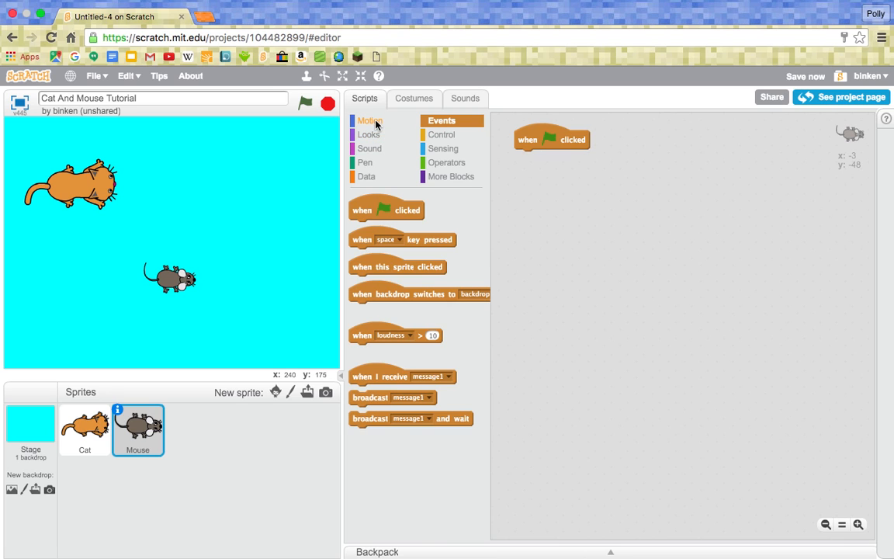
click(369, 121)
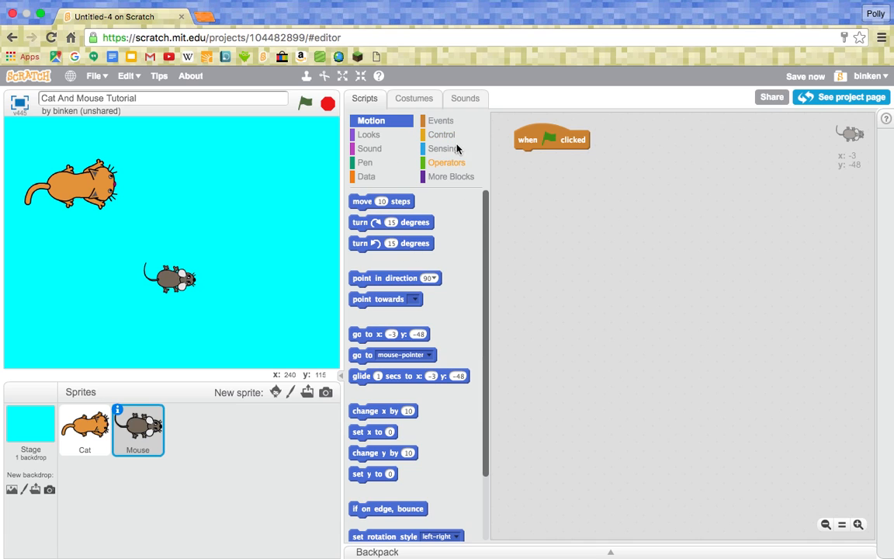
click(441, 134)
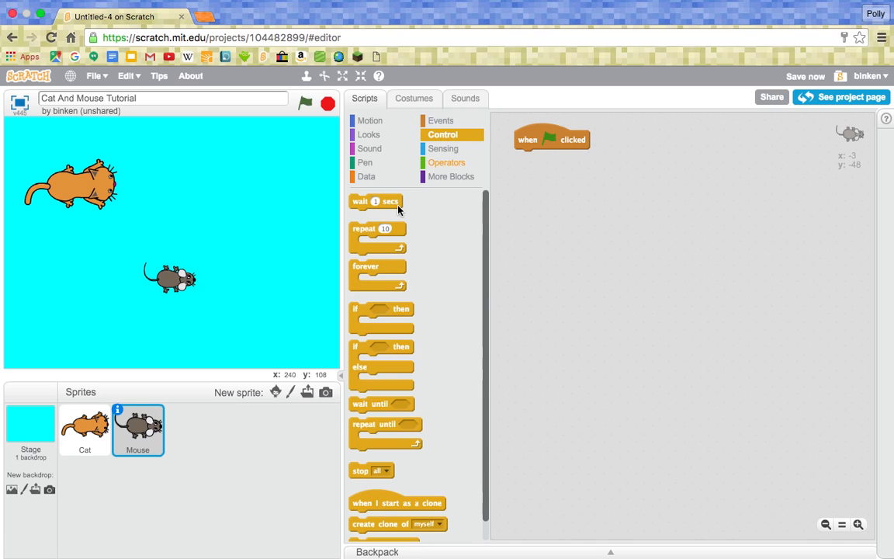
drag(379, 267, 543, 158)
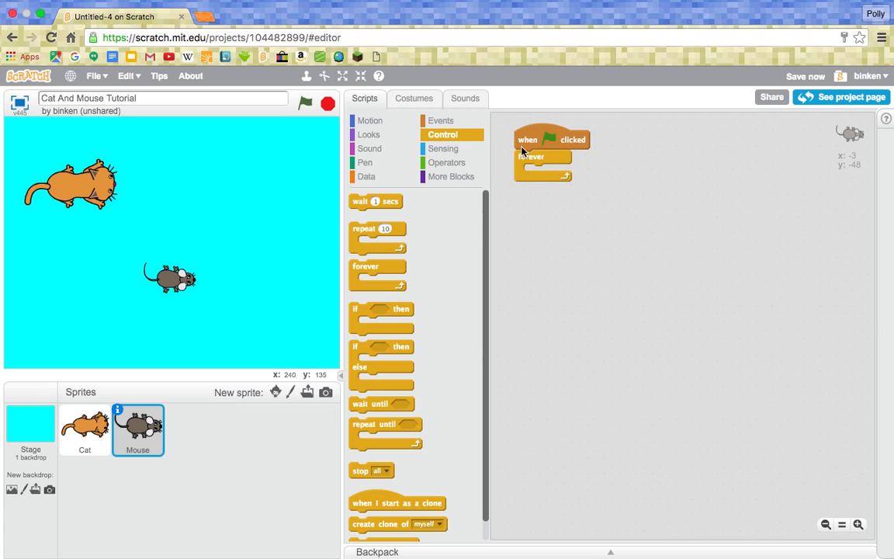
- Put 'point towards mouse-pointer' and 'go to mouse-pointer' in the loop and test-run the game
click(370, 121)
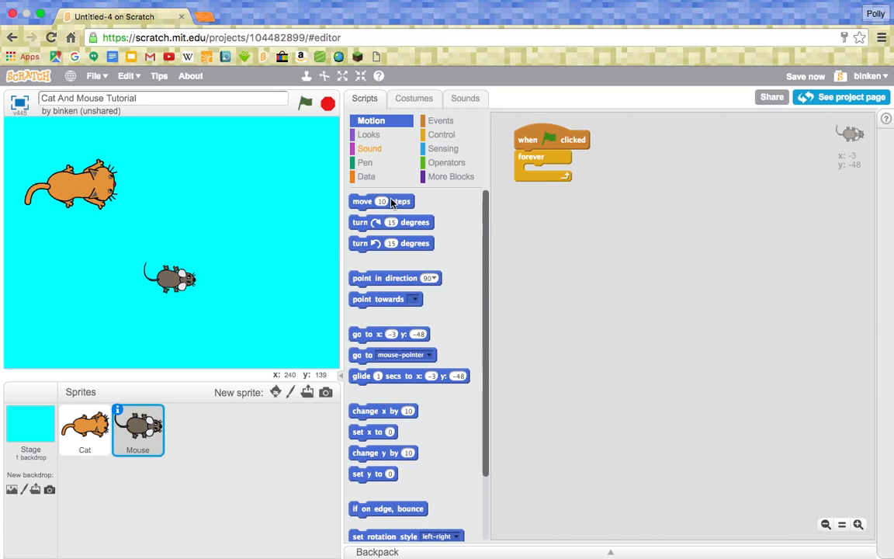
mouse_move(490, 236)
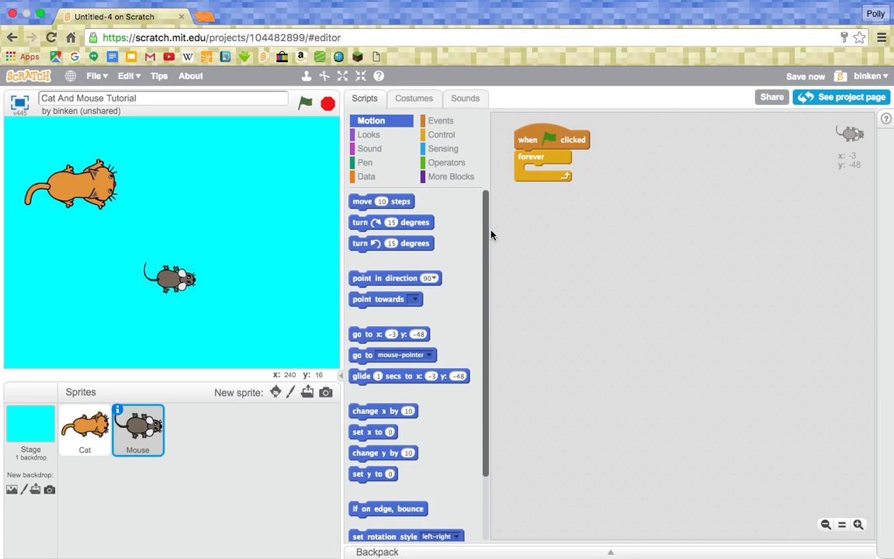
click(414, 298)
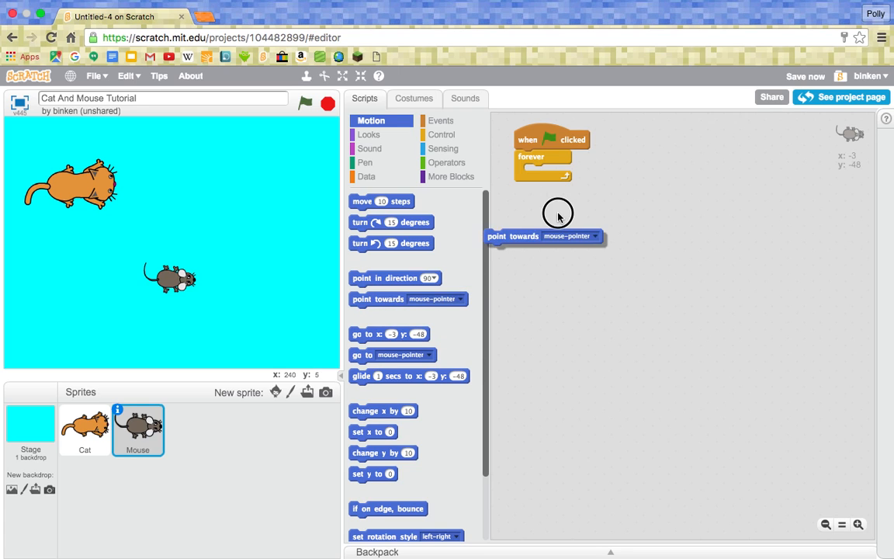
drag(544, 236, 551, 171)
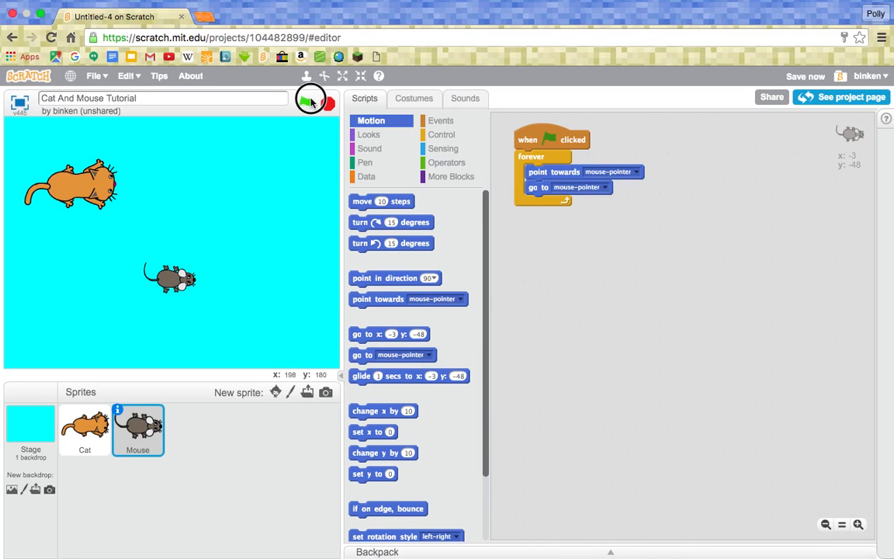
click(304, 103)
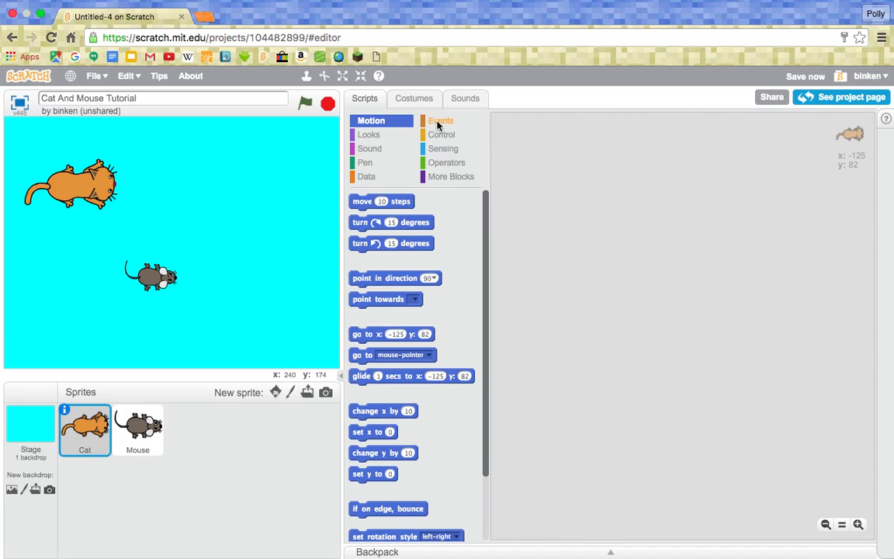
- Give the Cat a green-flag forever loop with 'point towards Mouse' and 'go to Mouse'
click(441, 121)
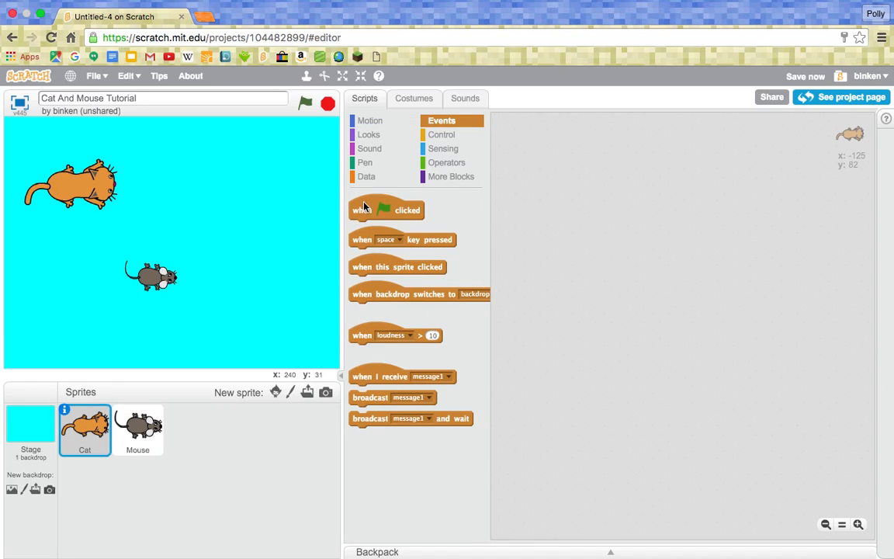
drag(385, 209, 568, 146)
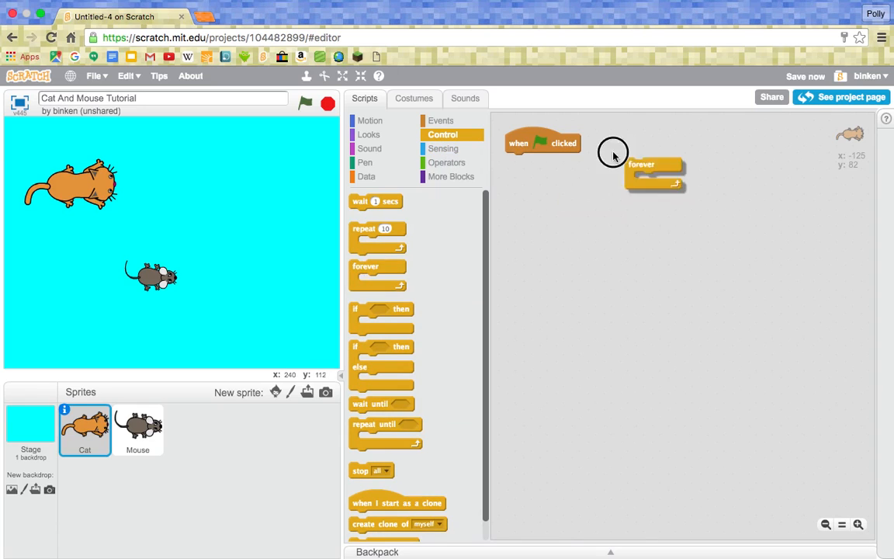
click(369, 121)
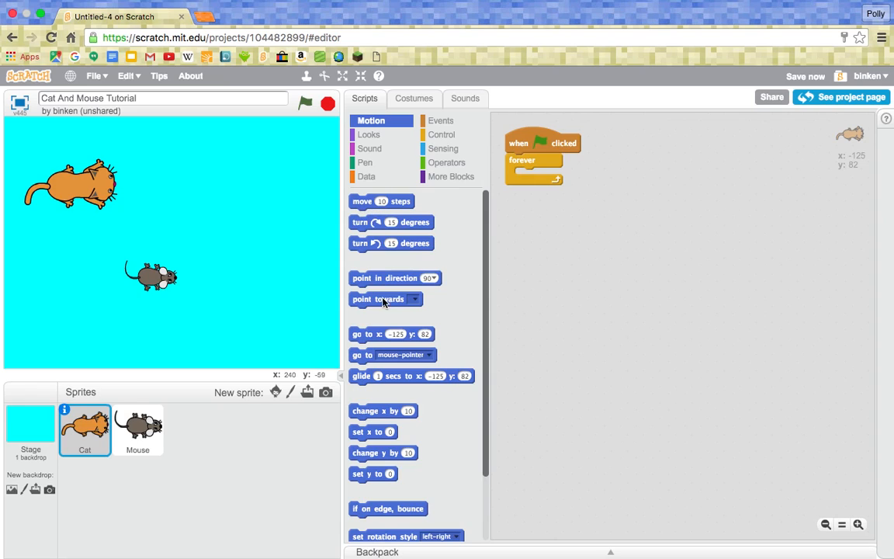
drag(381, 298, 528, 174)
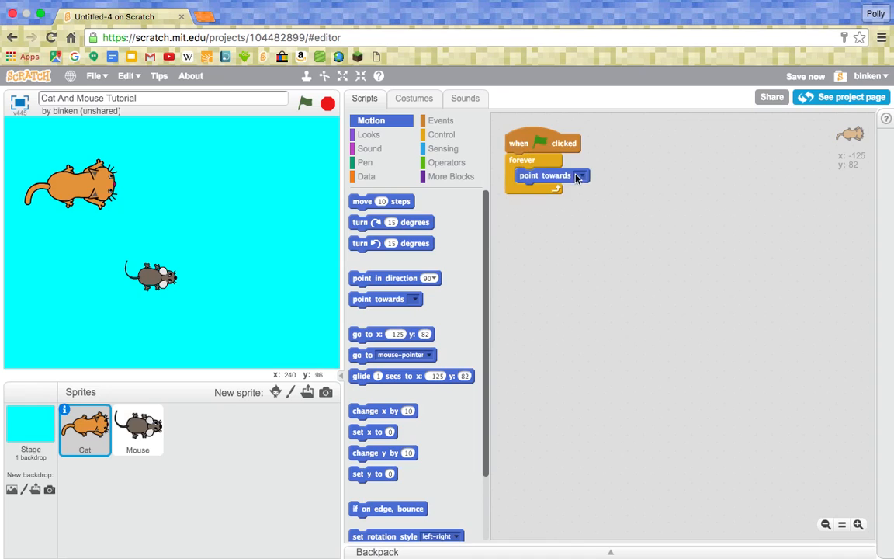
click(581, 174)
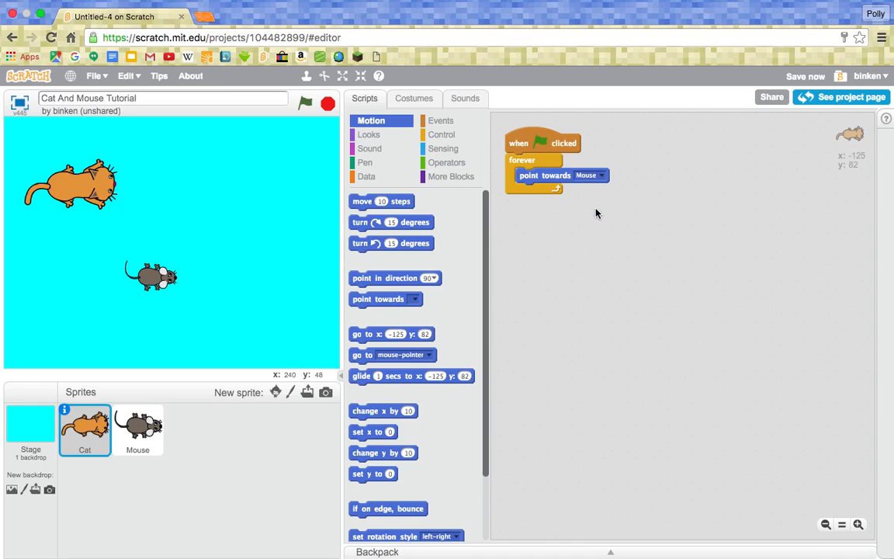
mouse_move(369, 360)
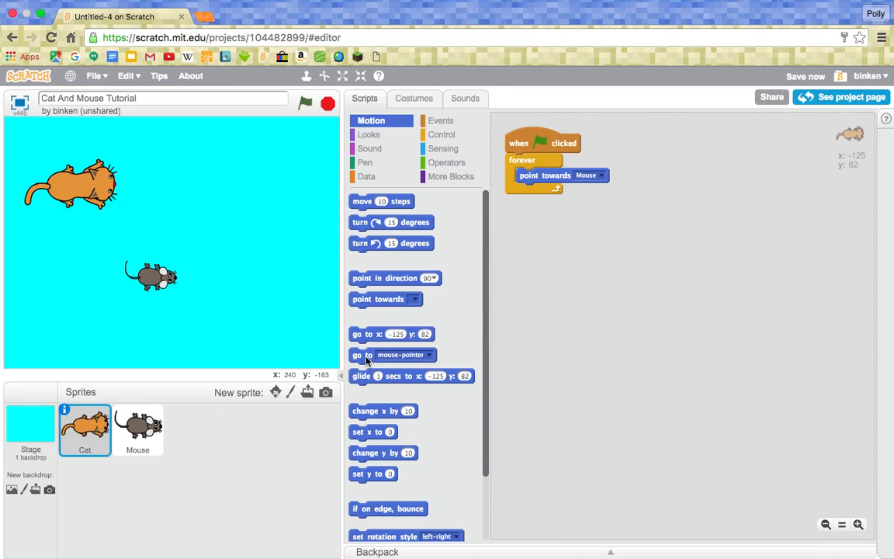
mouse_move(366, 358)
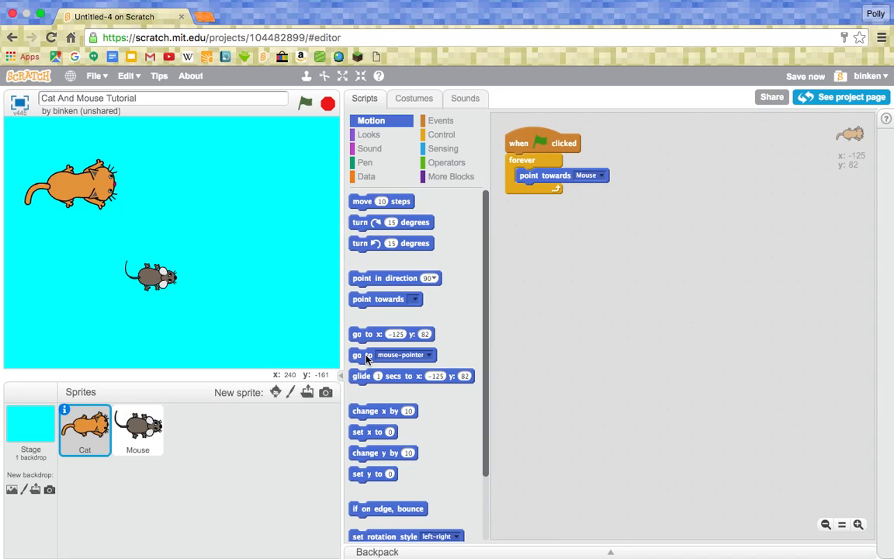
drag(391, 354, 558, 190)
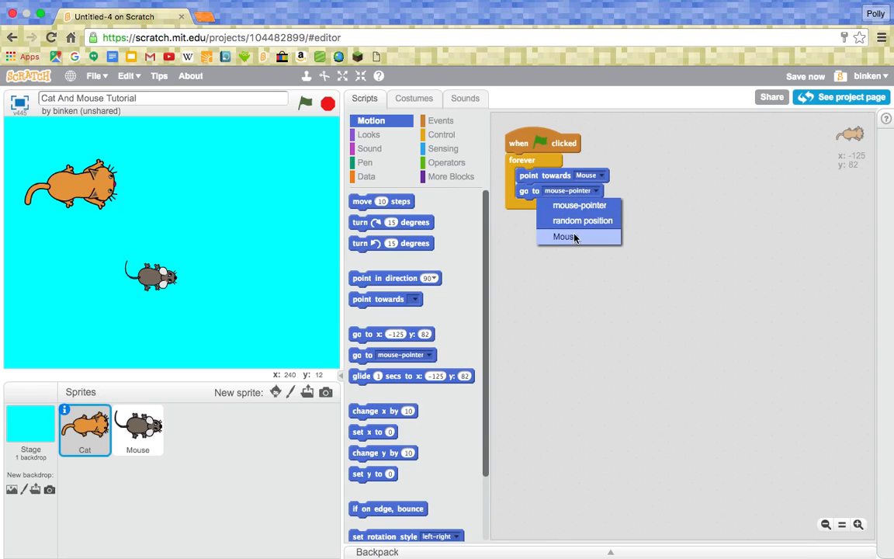
click(562, 236)
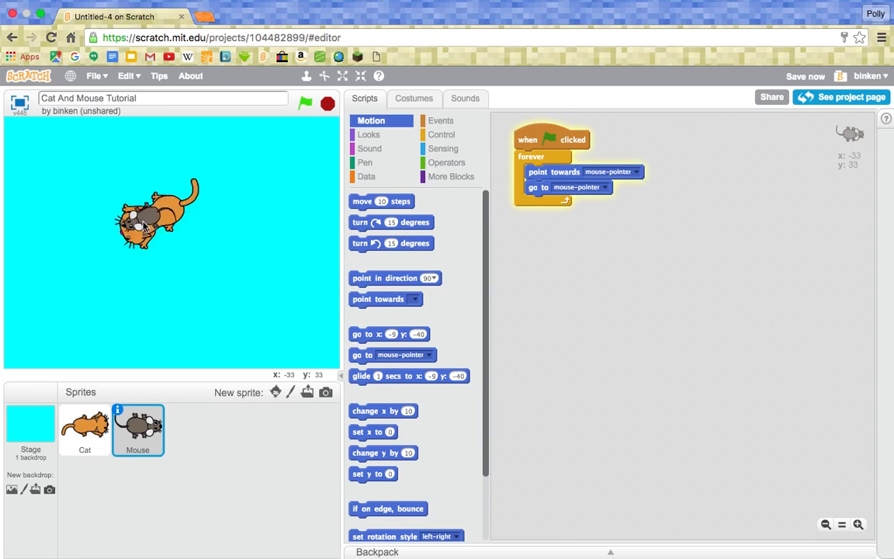
mouse_move(115, 263)
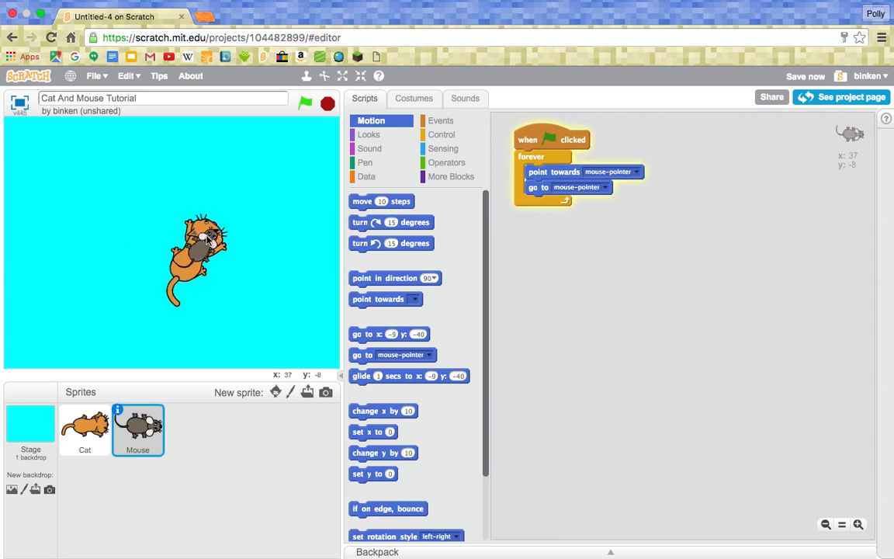
- Pull 'go to Mouse' out, have the Cat move 5 steps instead, and test the chase
click(304, 102)
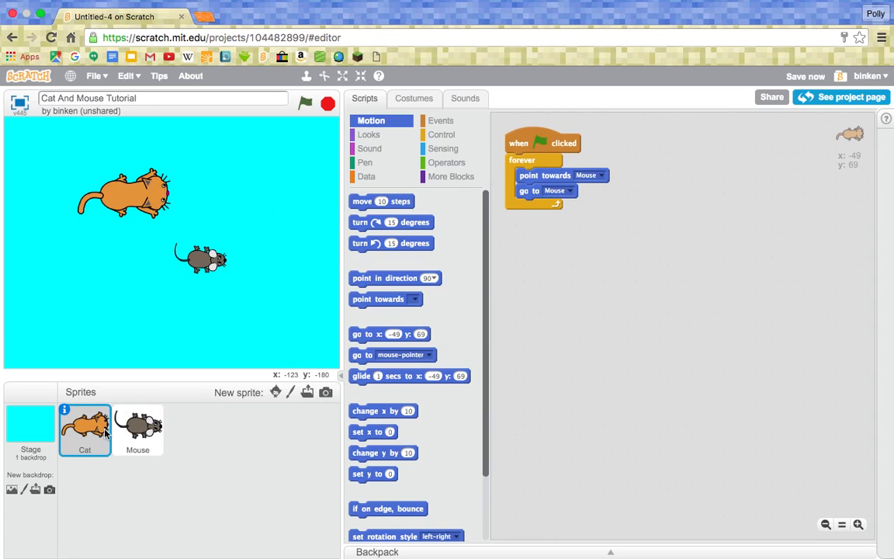
click(136, 429)
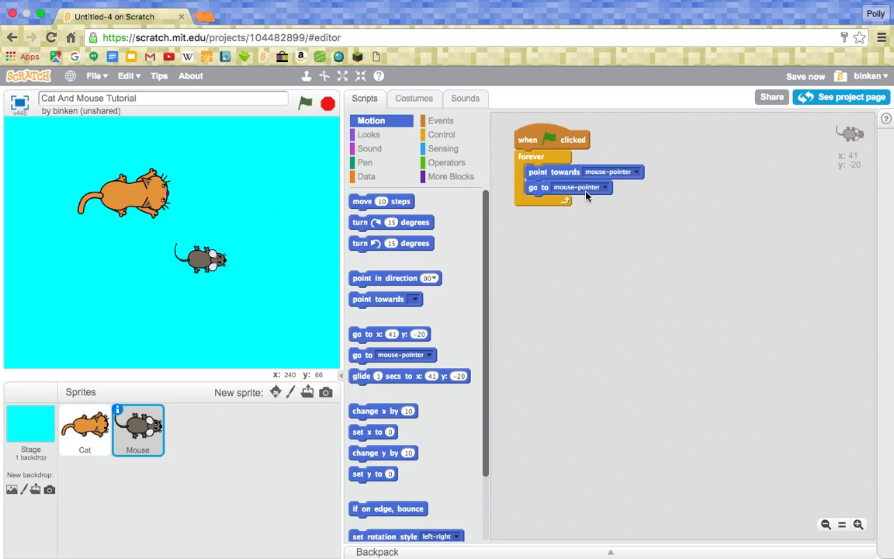
click(84, 431)
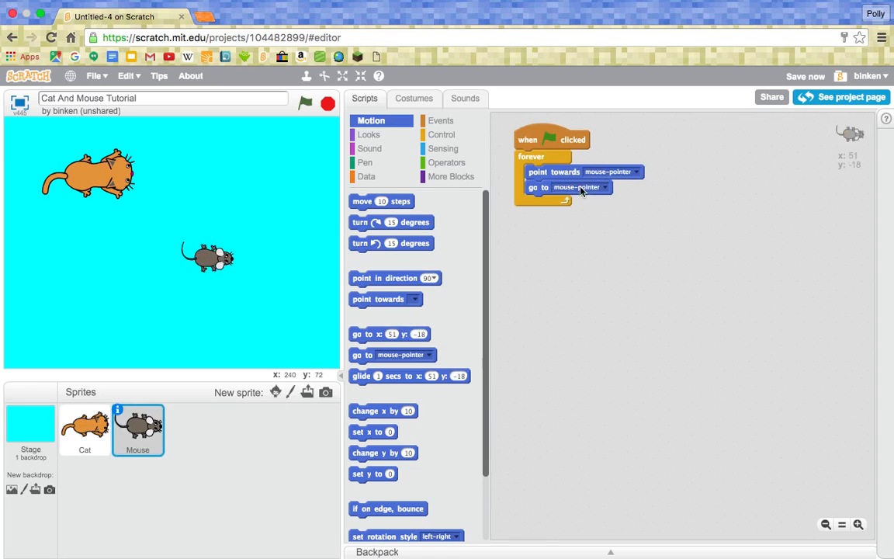
click(84, 428)
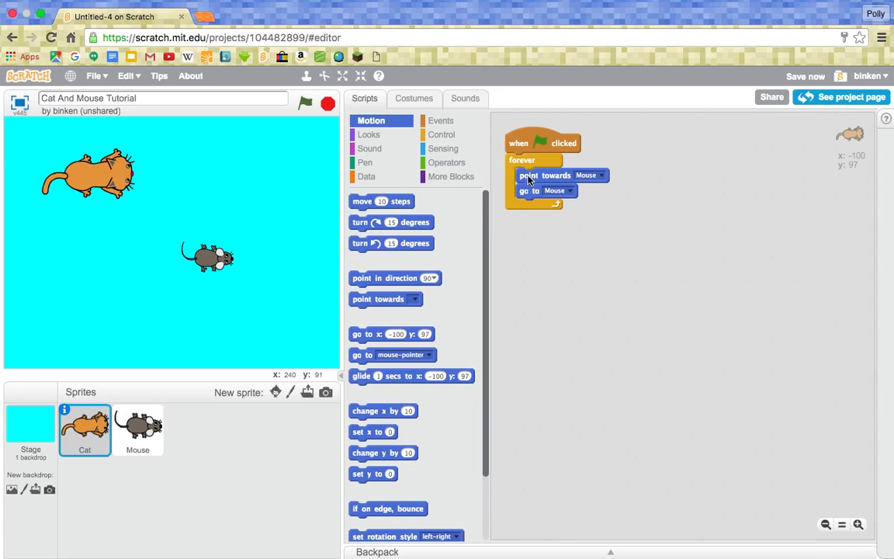
drag(527, 174, 734, 284)
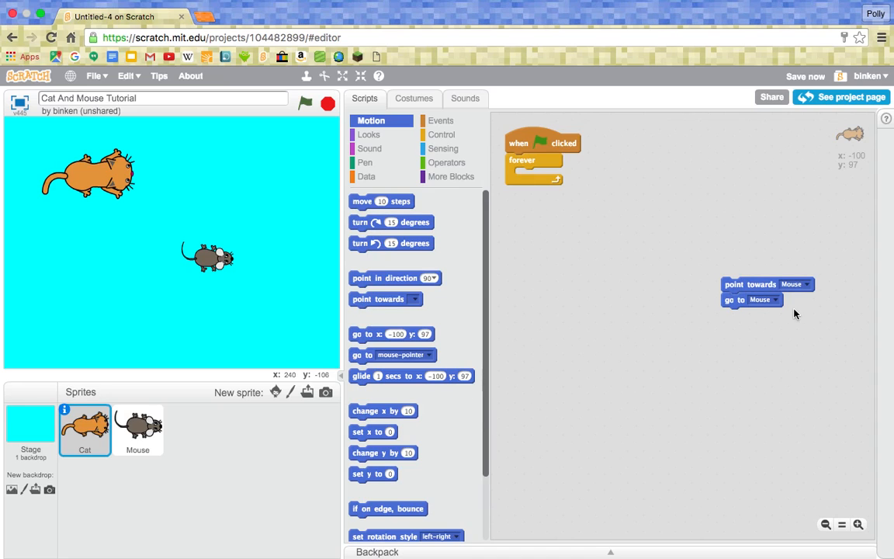
drag(751, 284, 562, 173)
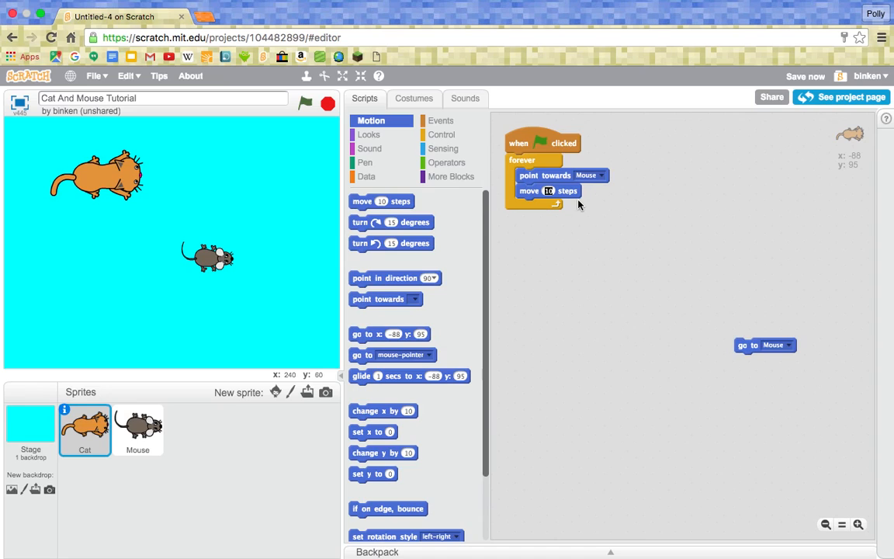
click(546, 191)
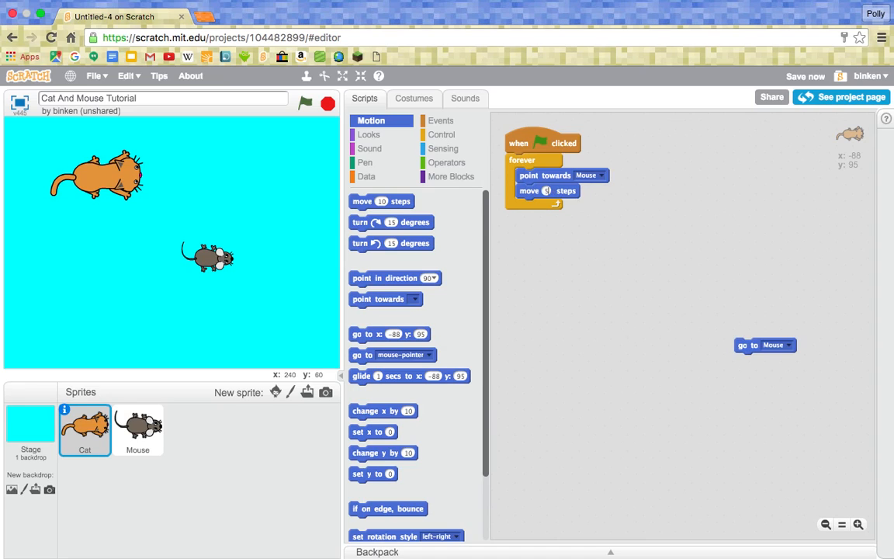
click(304, 103)
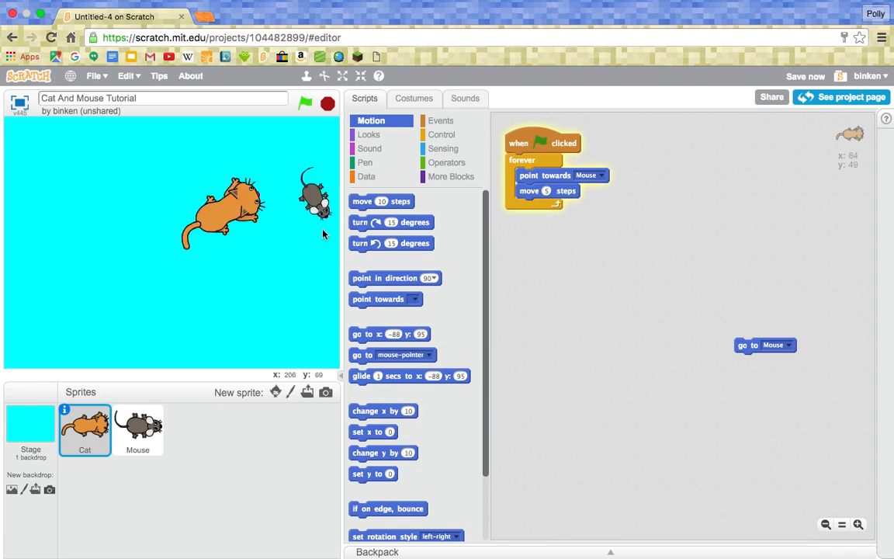
mouse_move(23, 152)
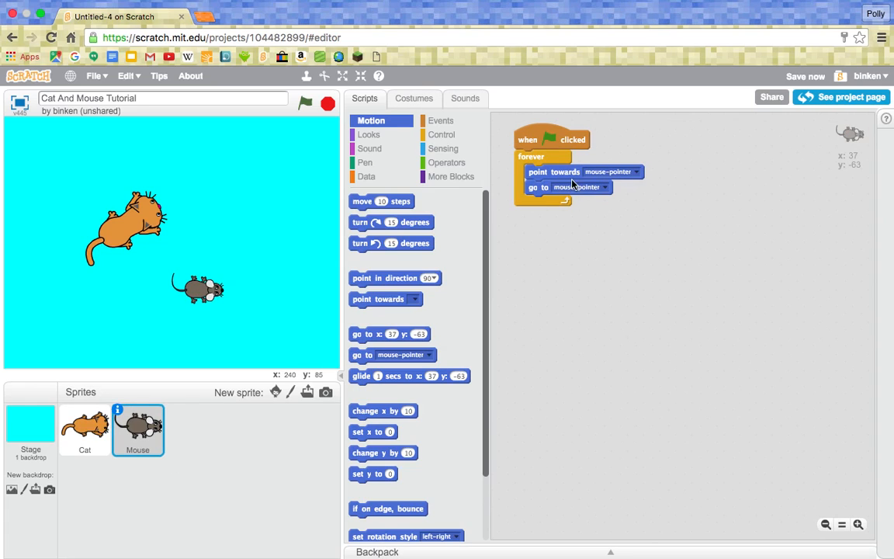
- Replace the Mouse's 'go to' with 'move 10 steps', test-run the game, then select the Cat
drag(565, 186, 729, 323)
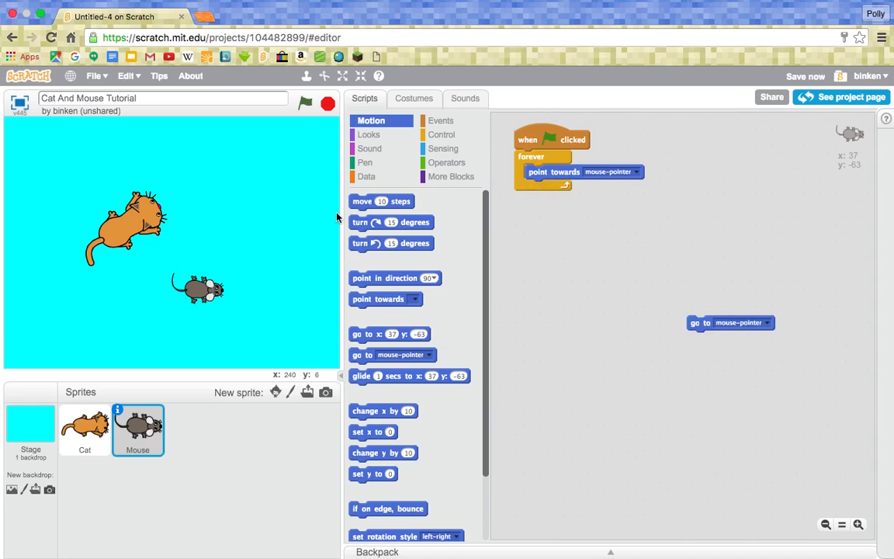
drag(382, 202, 556, 170)
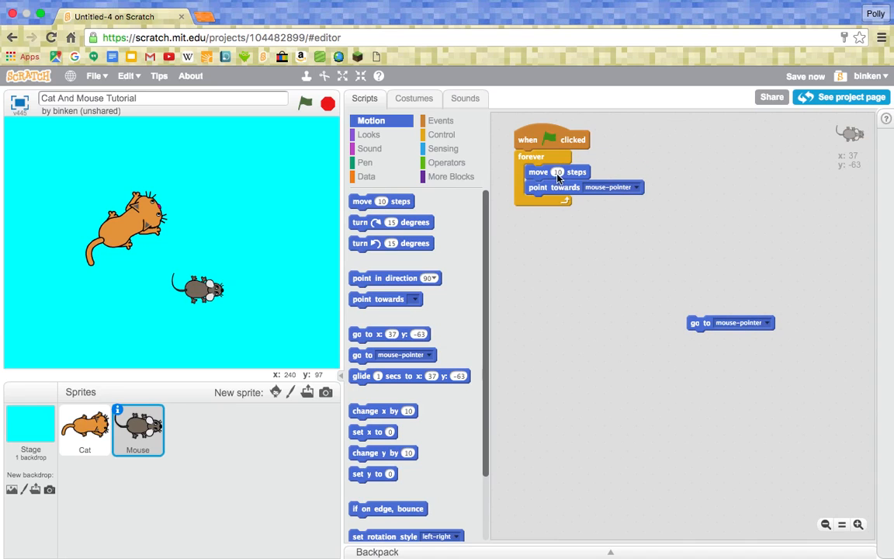
click(304, 102)
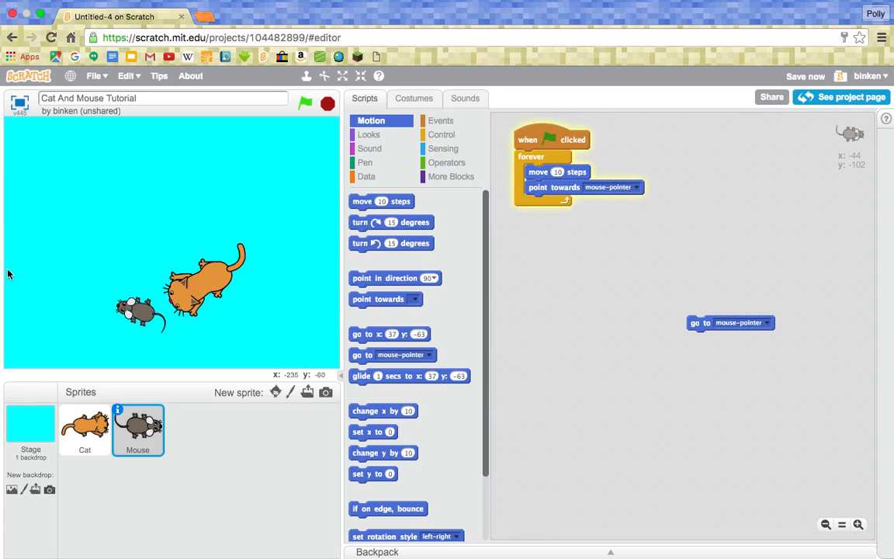
click(305, 103)
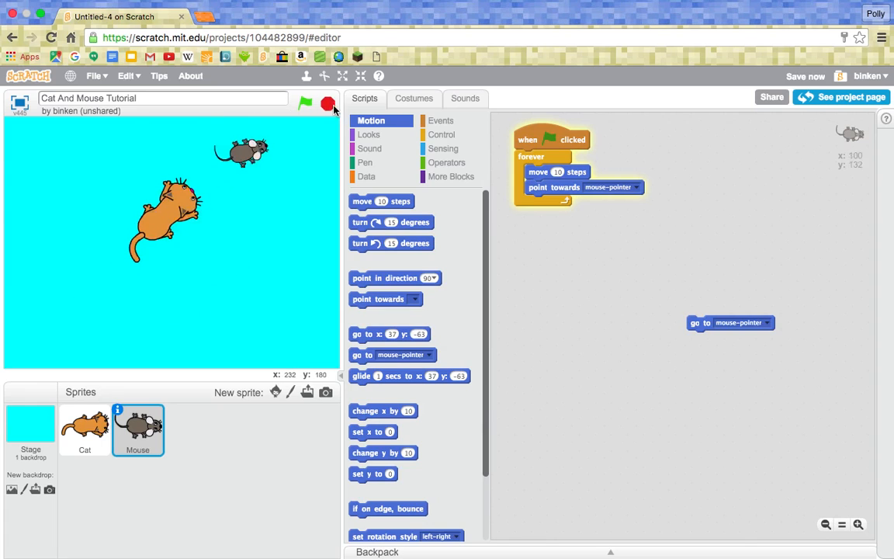
click(304, 102)
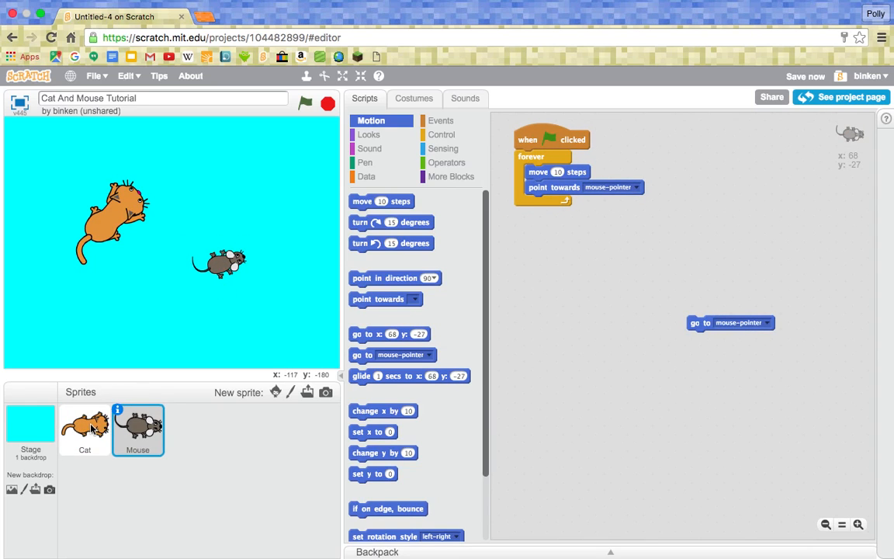
click(83, 432)
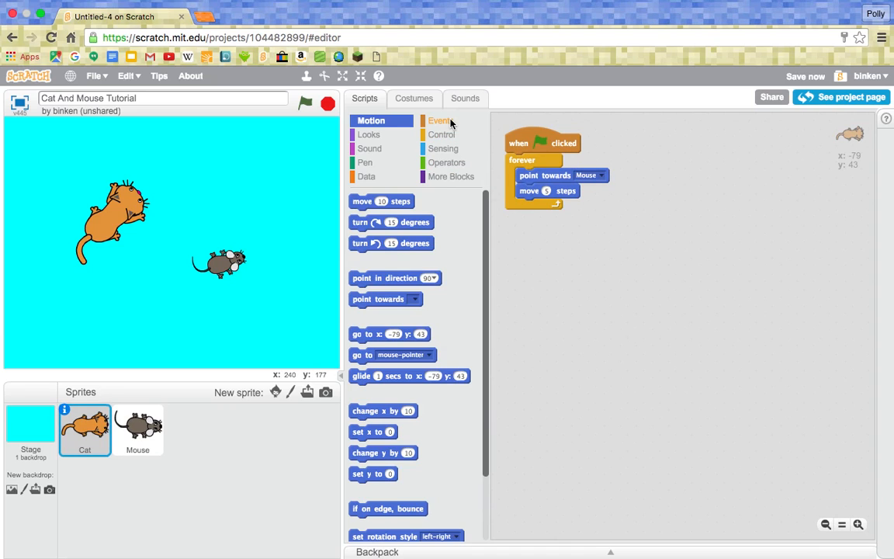
- Add a broadcast block to the Cat's scripts with a new message 'Mouse Caught'
click(439, 121)
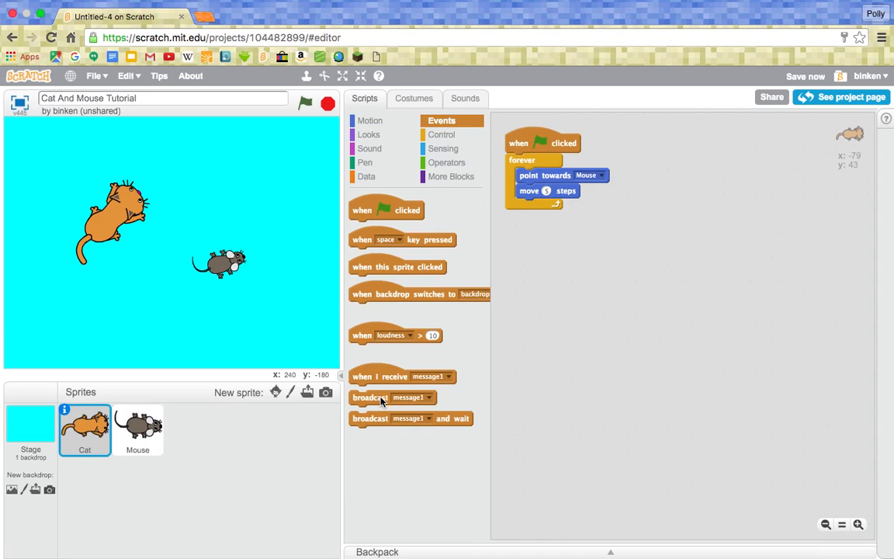
drag(380, 398, 559, 290)
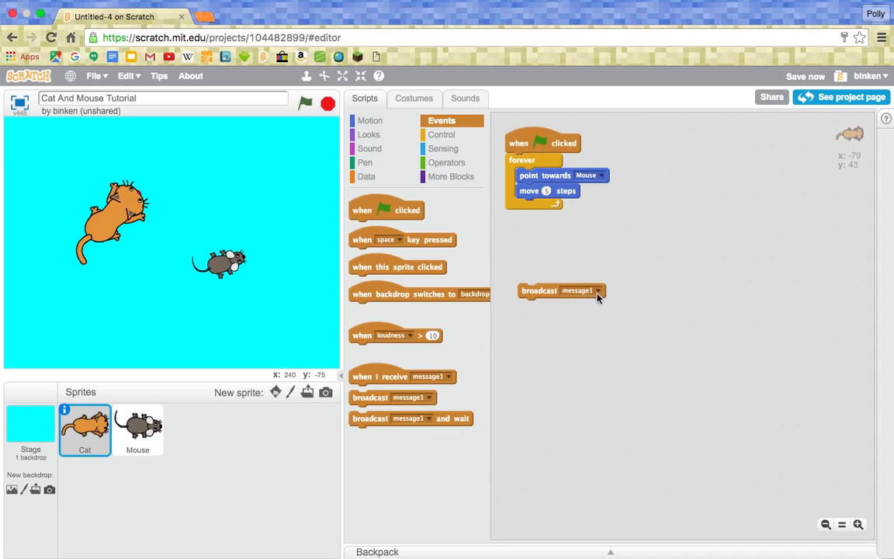
click(599, 290)
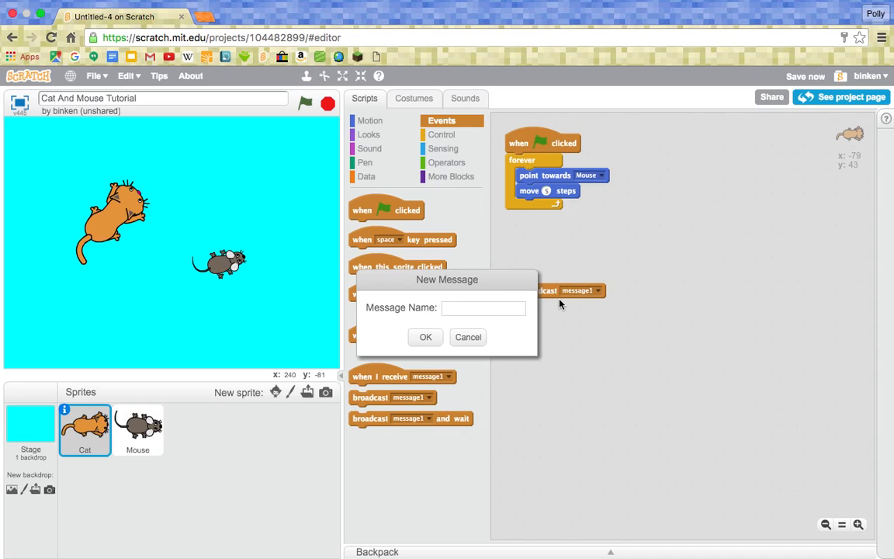
click(484, 307)
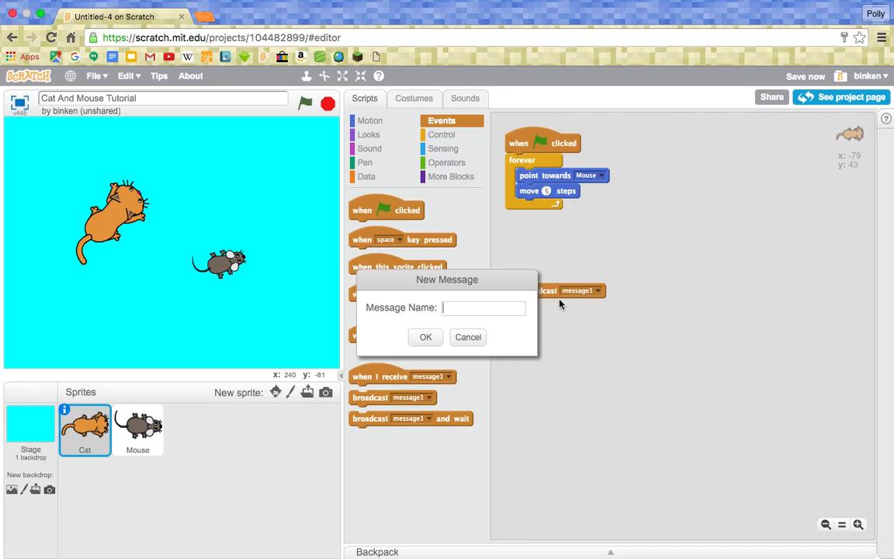
text(Ca)
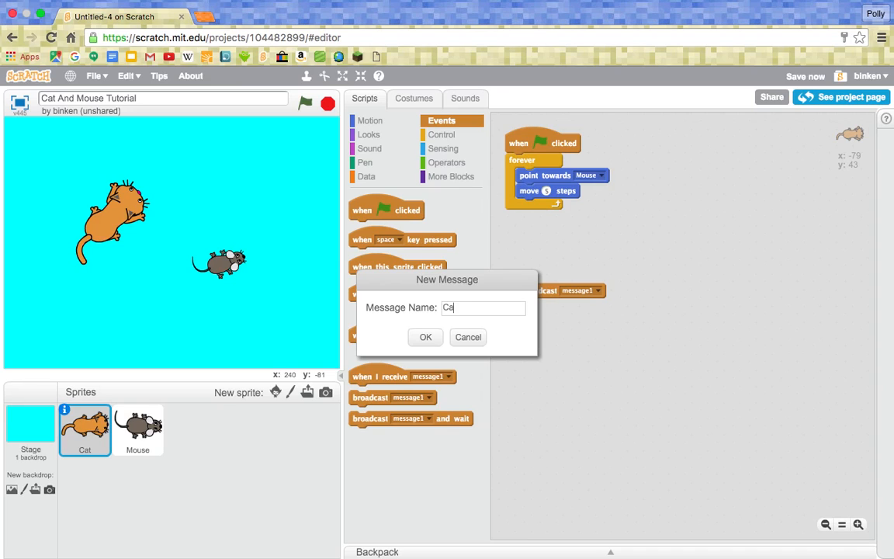
text(Mouse Caught)
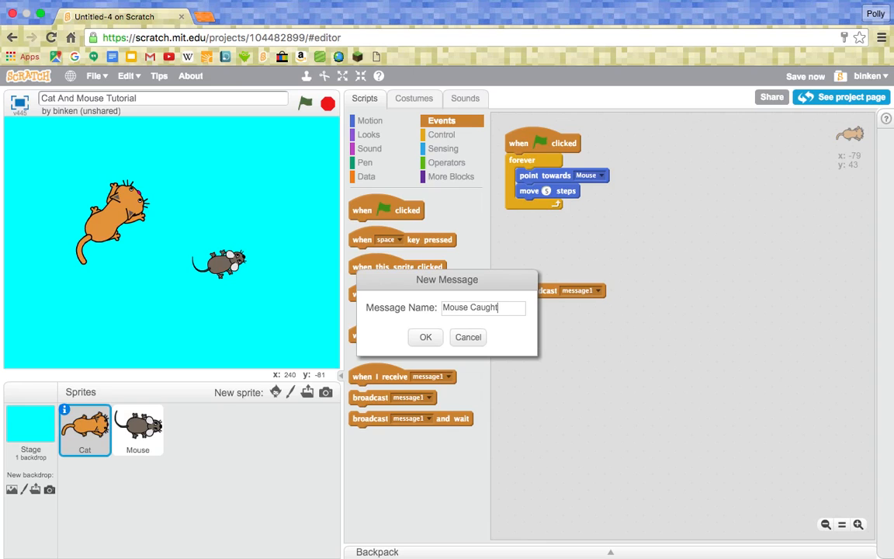
click(425, 337)
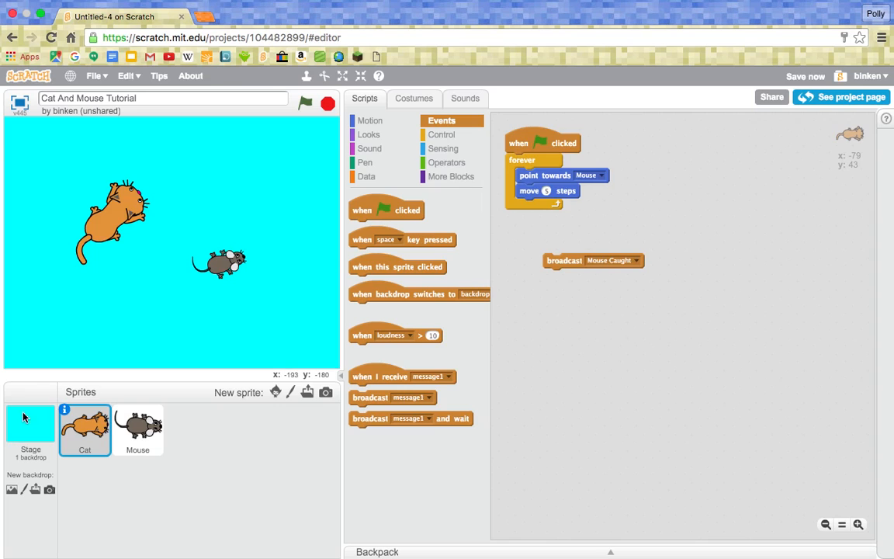
- Check the Mouse's scripts and reposition the loose broadcast block in the Cat's area
click(136, 430)
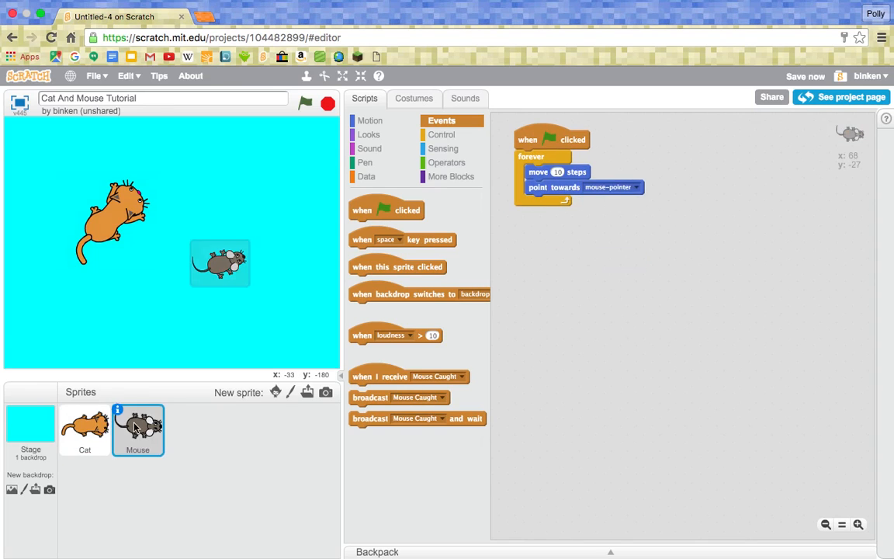
click(84, 430)
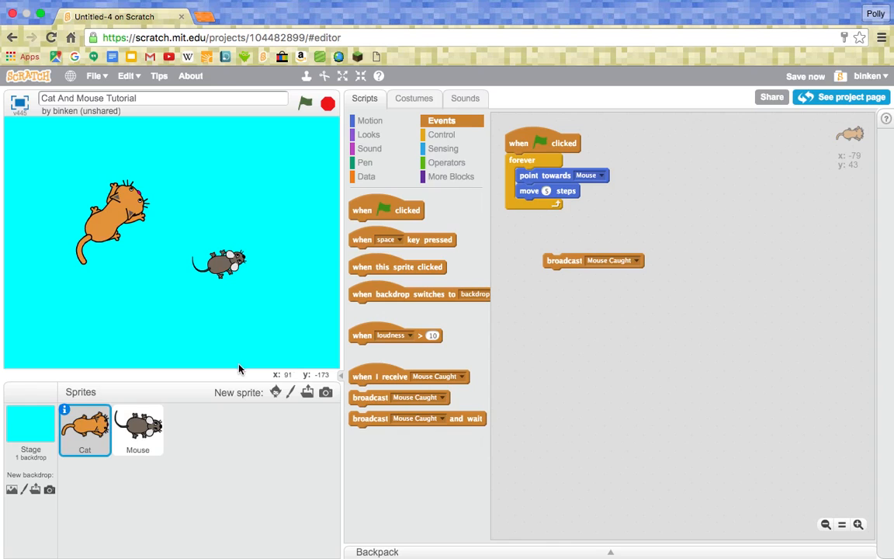
drag(565, 260, 560, 250)
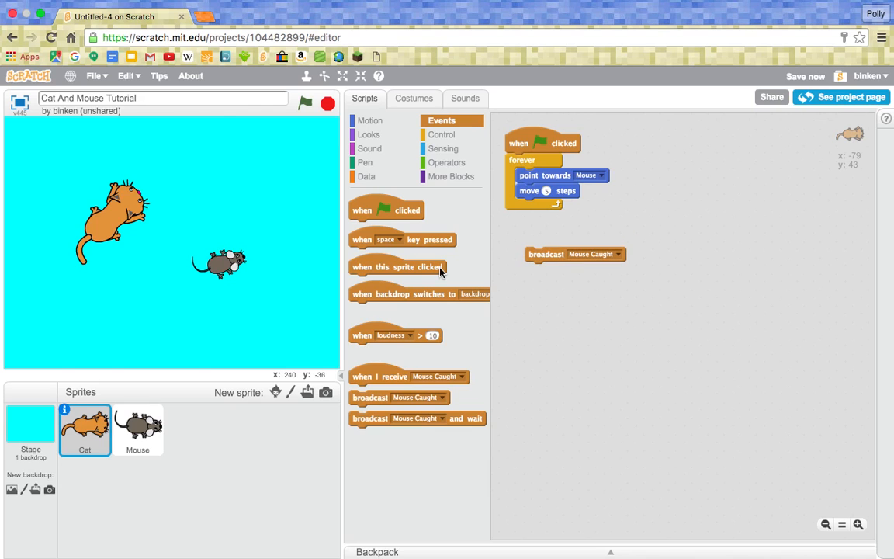
- Wrap the broadcast in an 'if touching Mouse then' check and test-run it
click(441, 133)
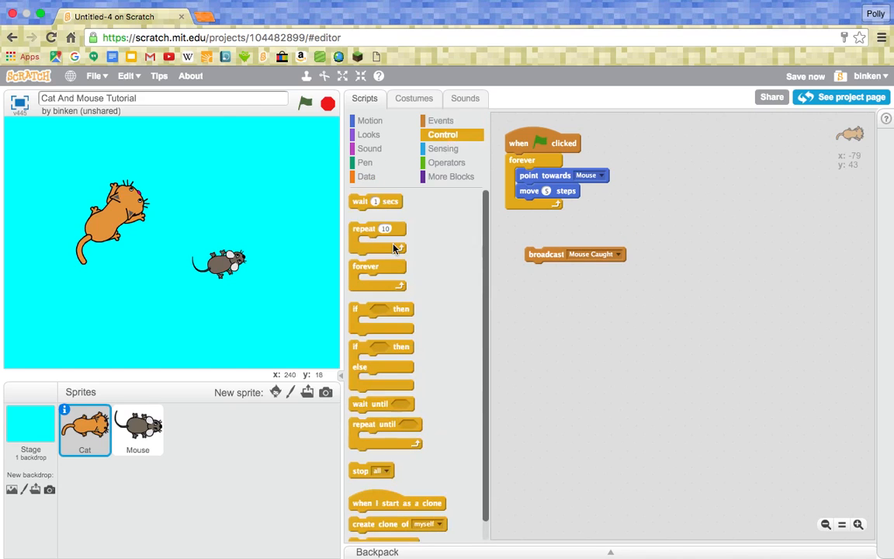
drag(380, 316, 652, 282)
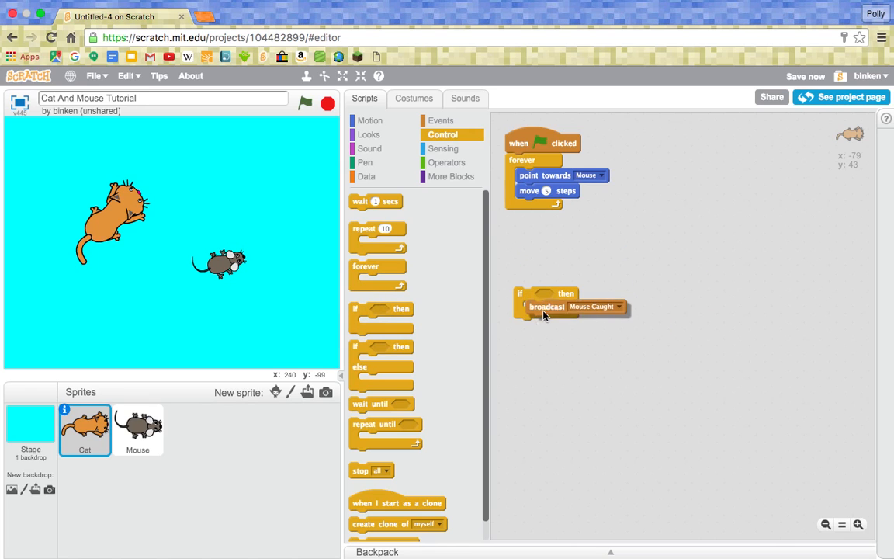
click(444, 149)
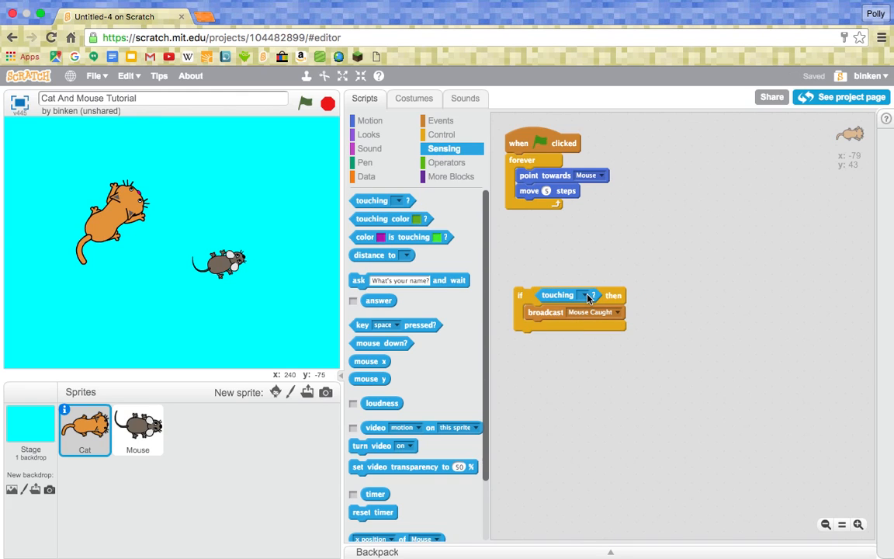
click(593, 295)
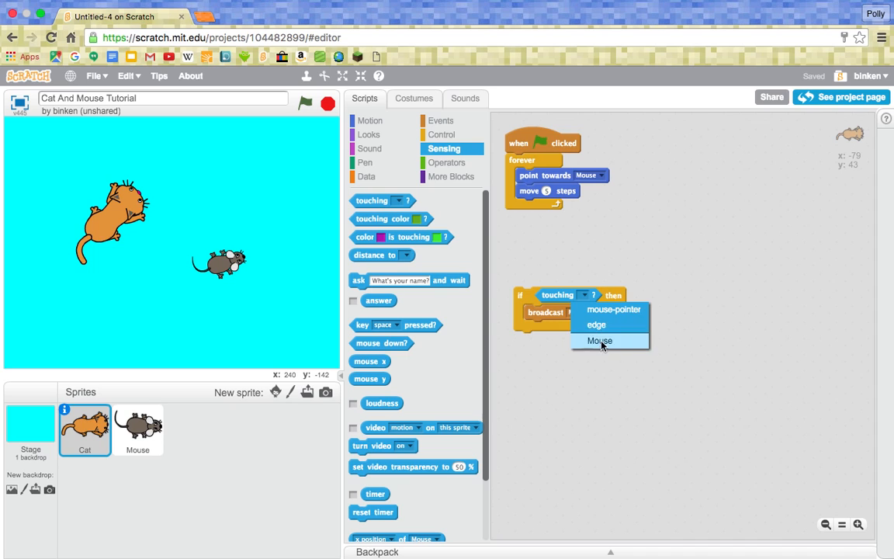
click(599, 341)
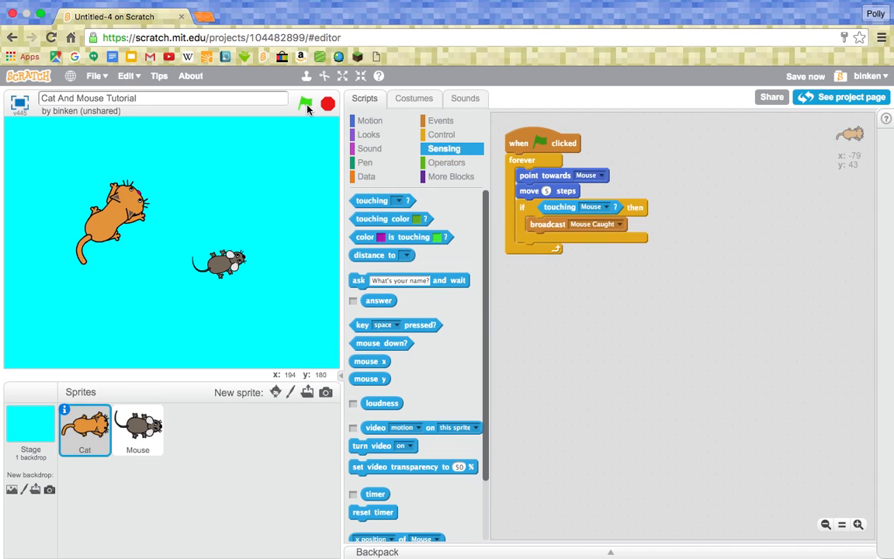
click(305, 102)
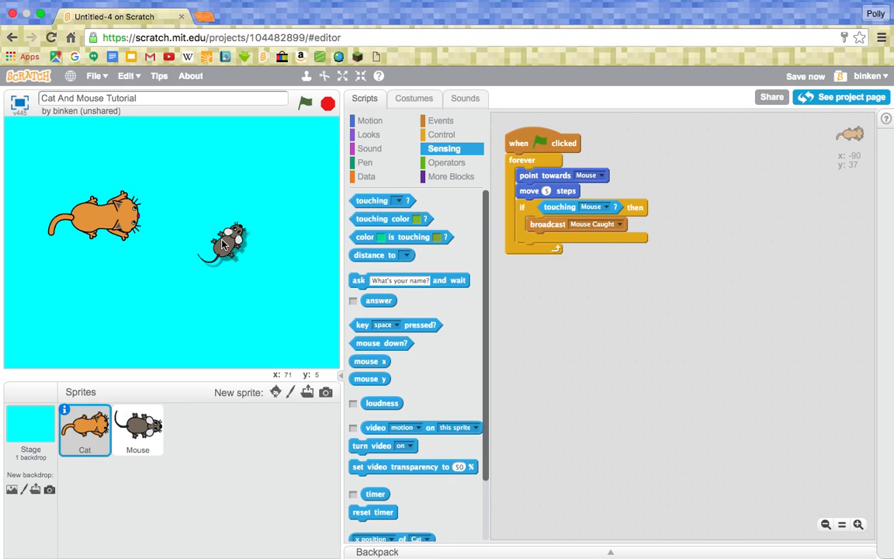
click(136, 428)
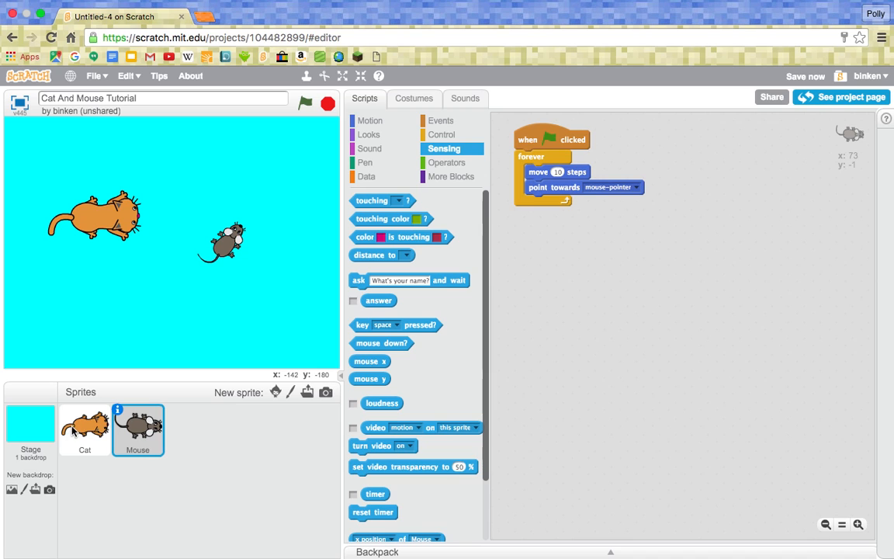
click(84, 430)
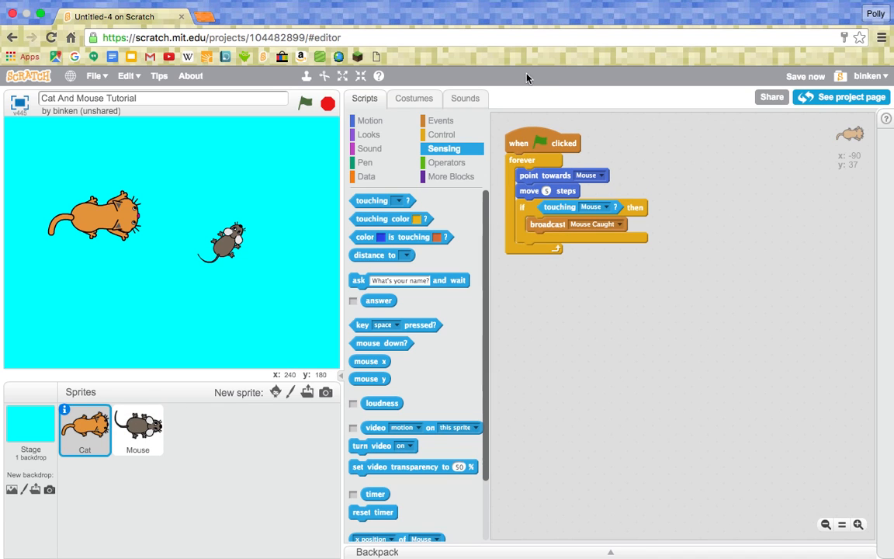
- Place 'broadcast Mouse Caught' and a 'hide' block inside the Cat's if-touching check
click(441, 121)
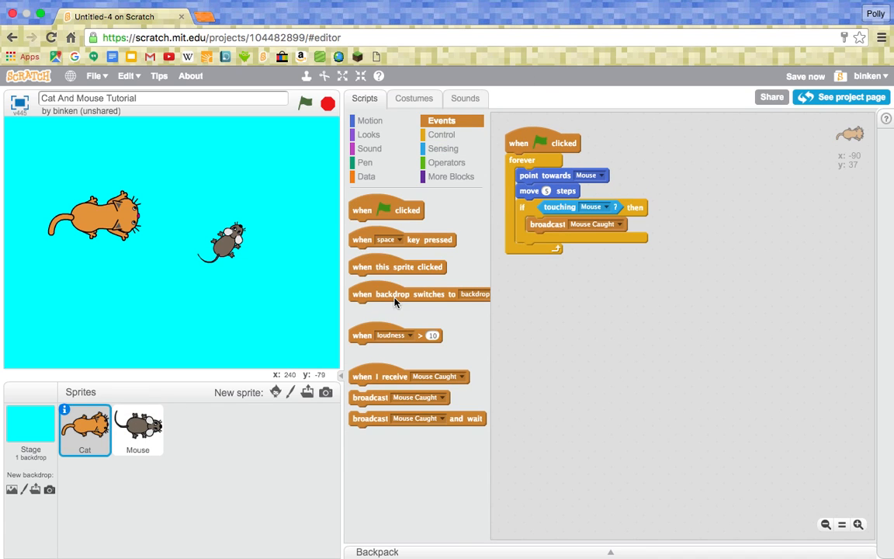
drag(379, 377, 546, 286)
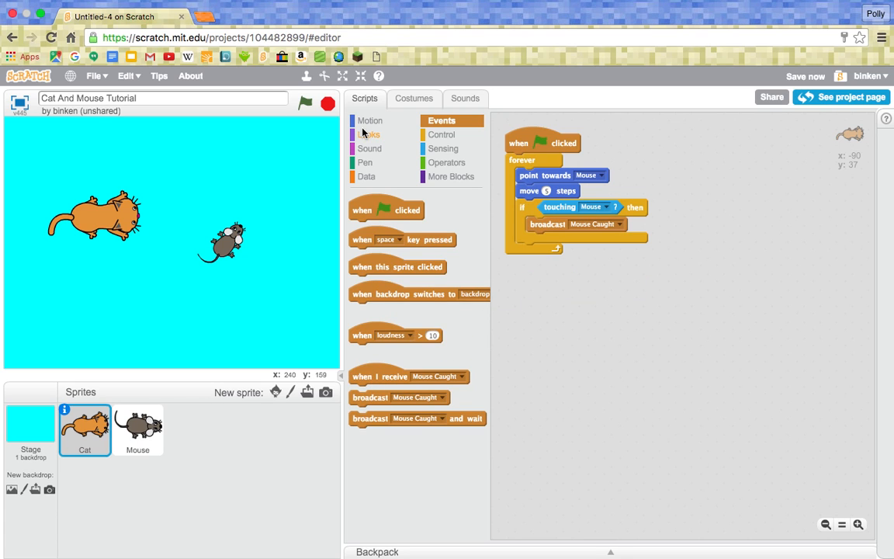
click(369, 133)
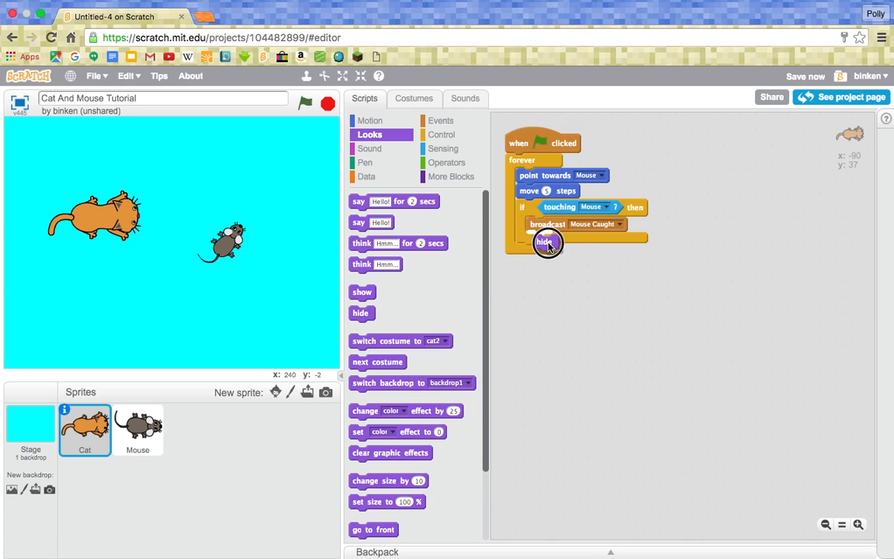
drag(543, 242, 591, 276)
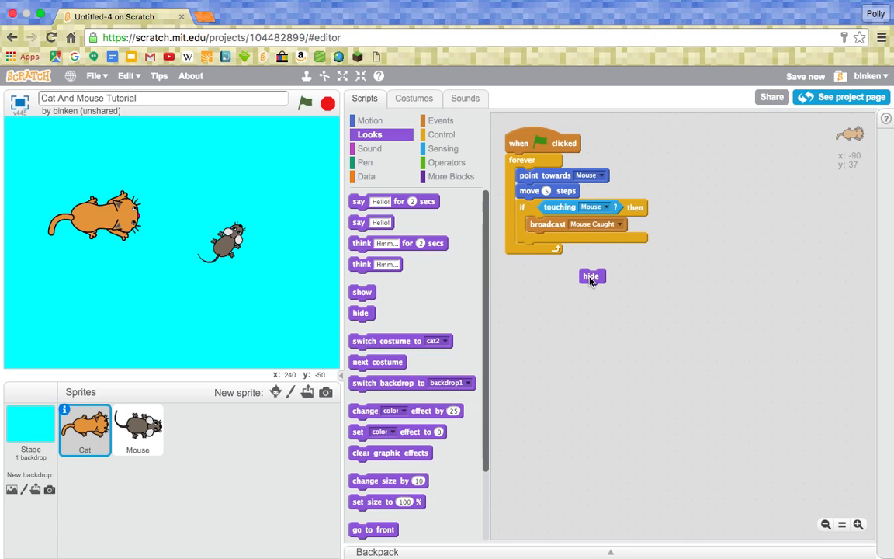
drag(591, 277, 537, 239)
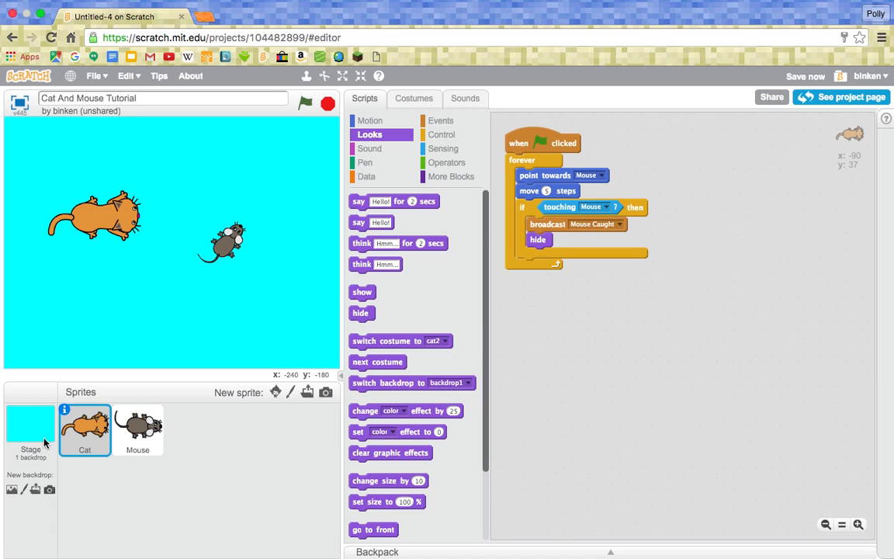
- Give the Mouse sprite a 'when I receive Mouse Caught' script that hides it
click(136, 431)
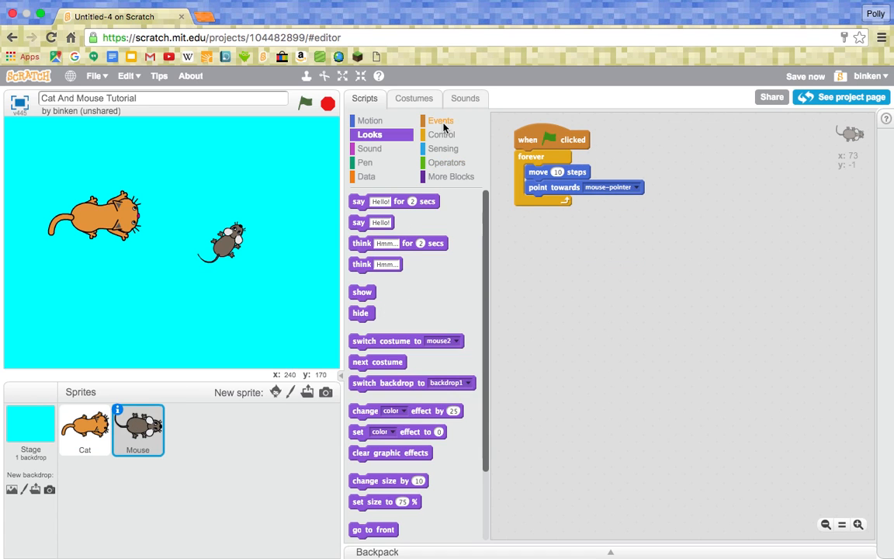
click(441, 121)
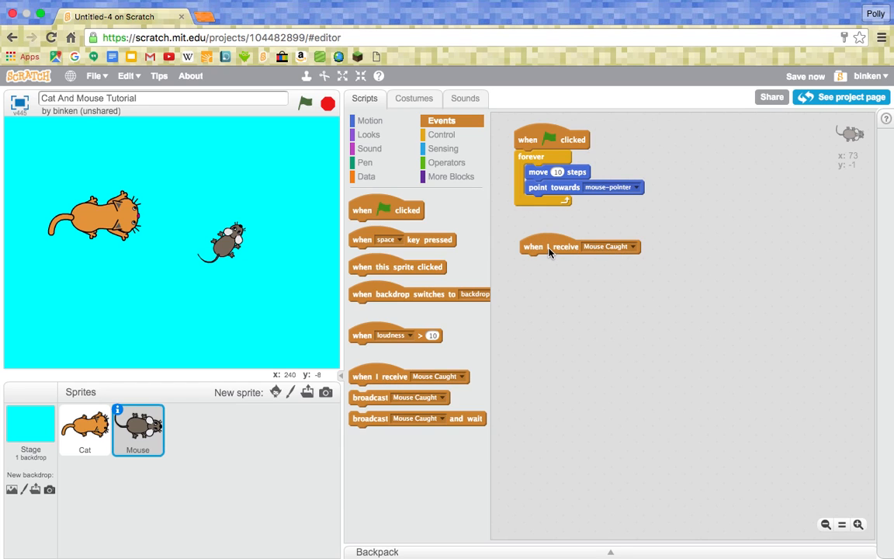
mouse_move(553, 251)
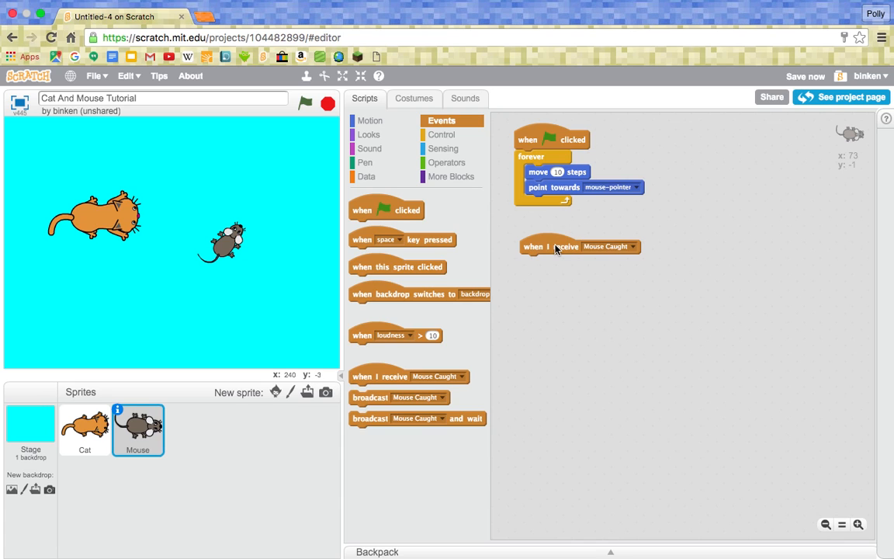
drag(555, 246, 547, 236)
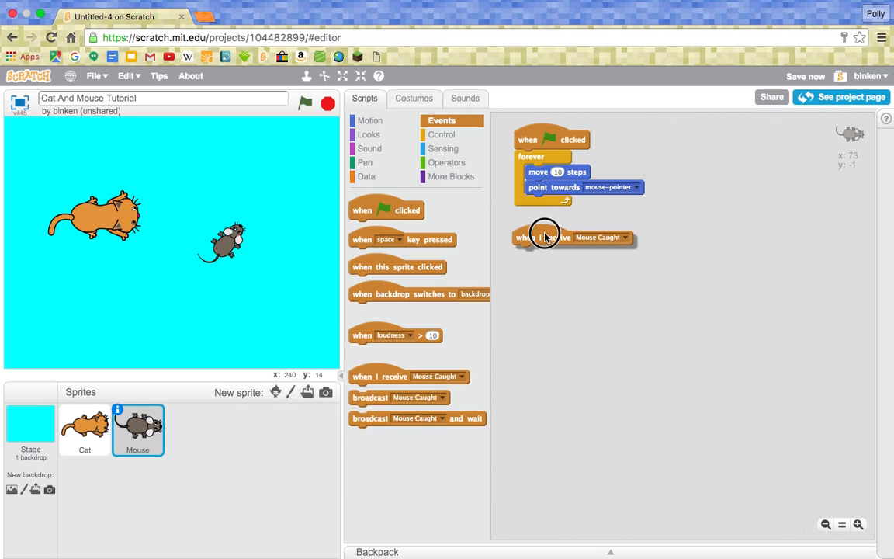
click(370, 134)
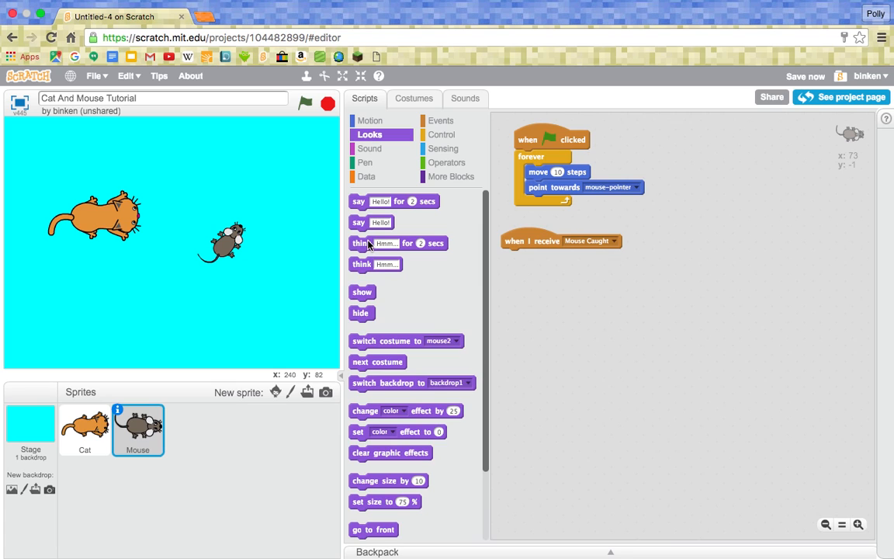
drag(362, 313, 514, 256)
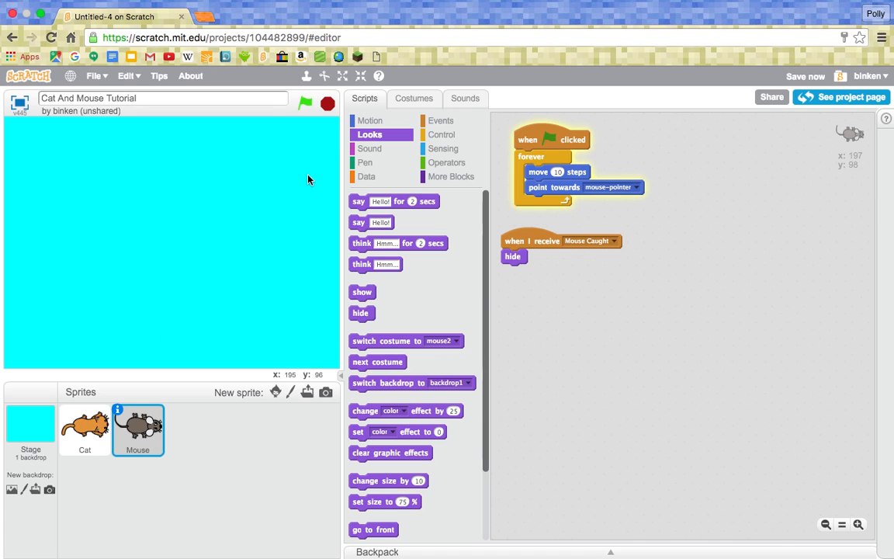
mouse_move(344, 307)
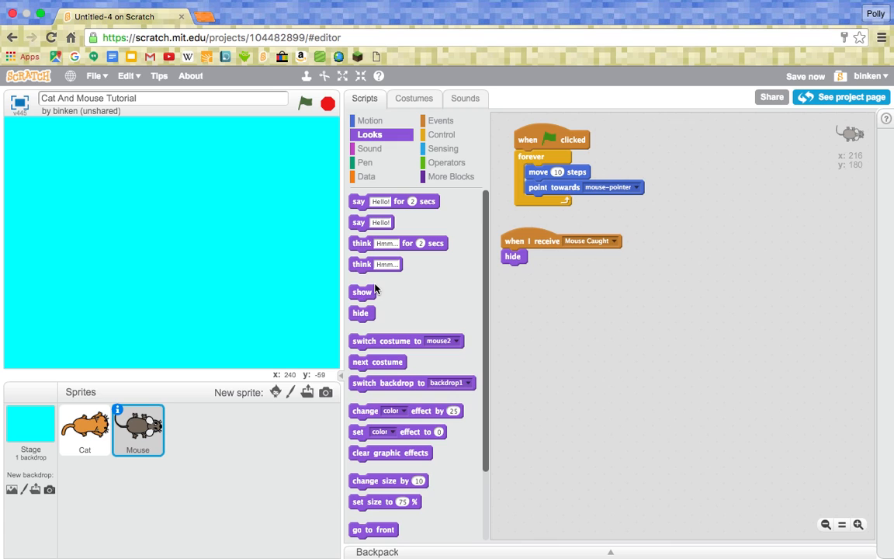
- Add 'show' under the Mouse's green-flag script, then return to the Cat sprite
drag(362, 292, 528, 156)
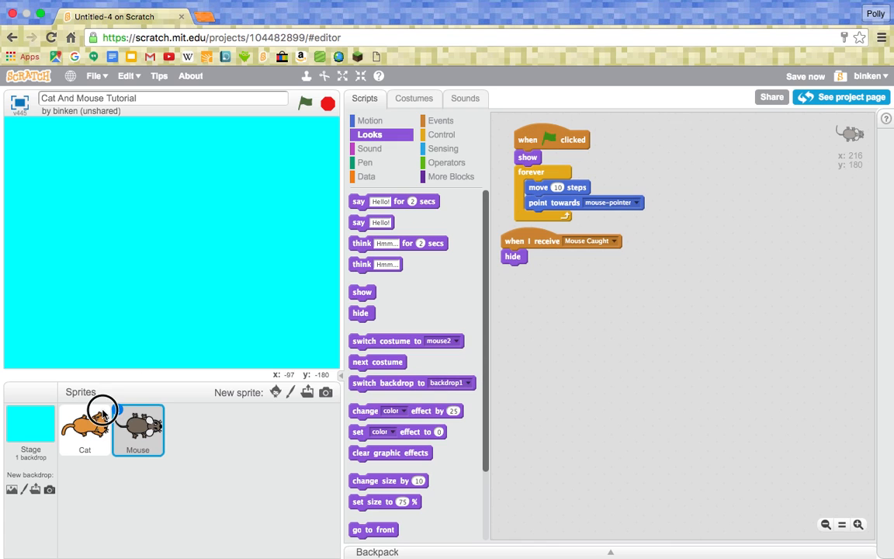
click(84, 428)
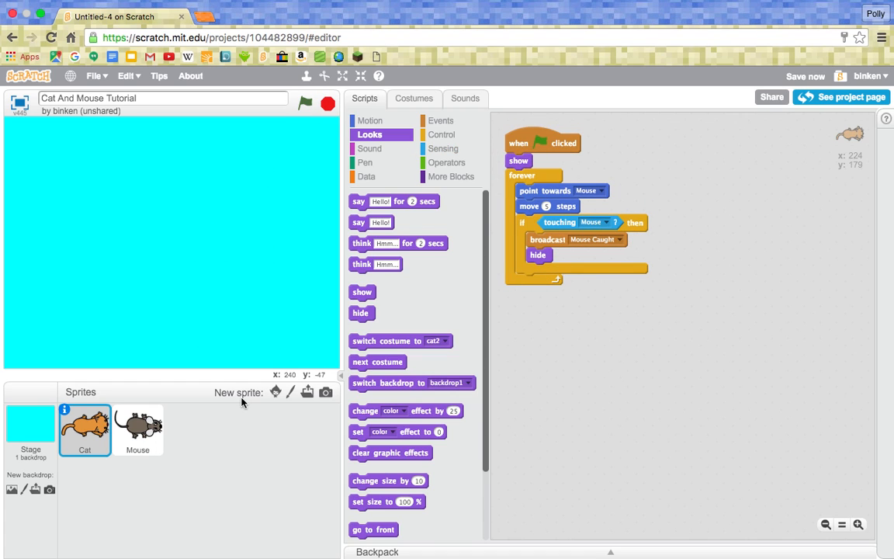
- Send the cat to a fixed 'go to x: y:' starting position under its green-flag script
click(369, 121)
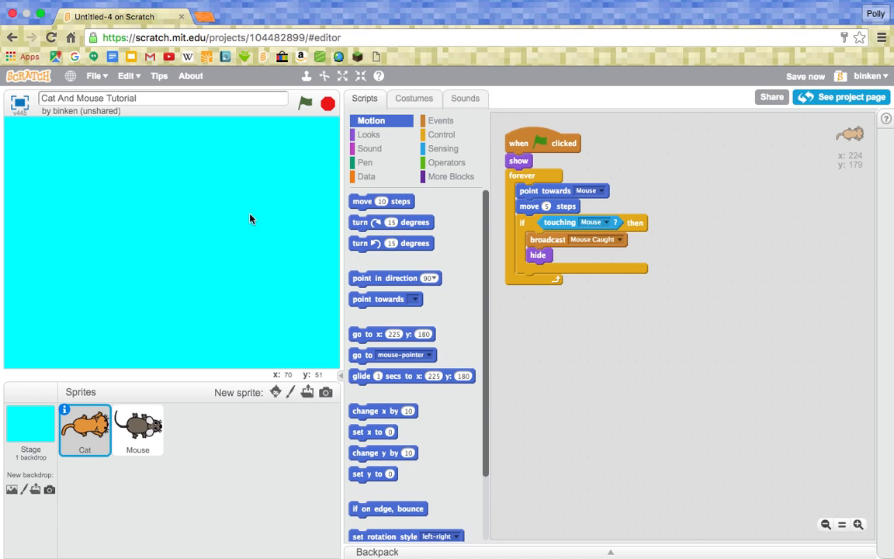
mouse_move(233, 245)
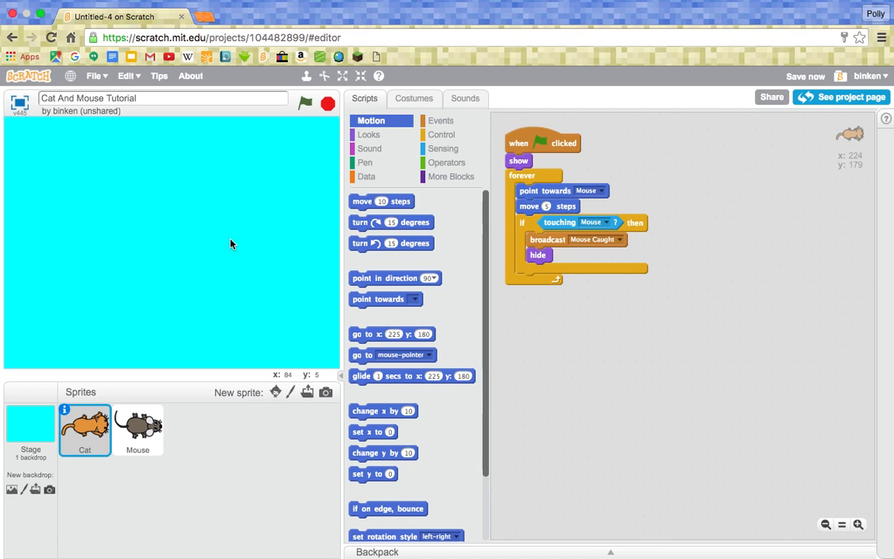
mouse_move(50, 224)
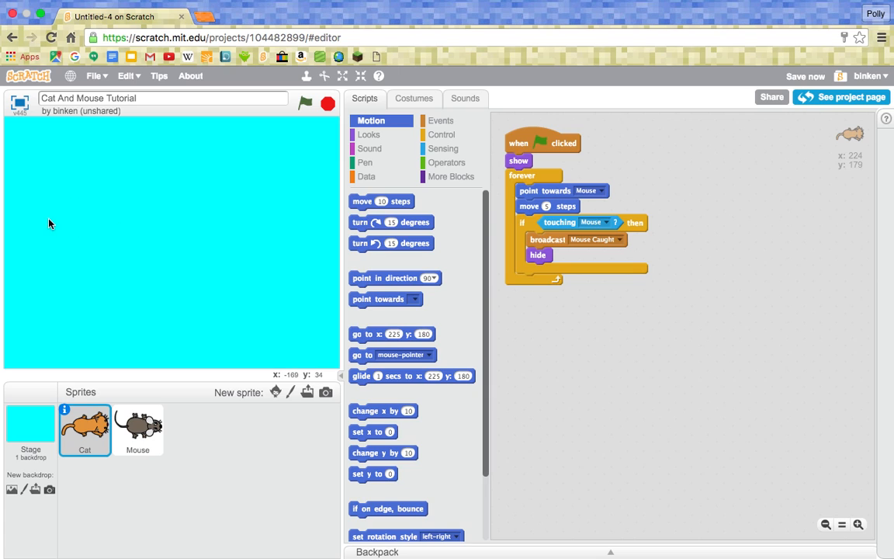
mouse_move(73, 235)
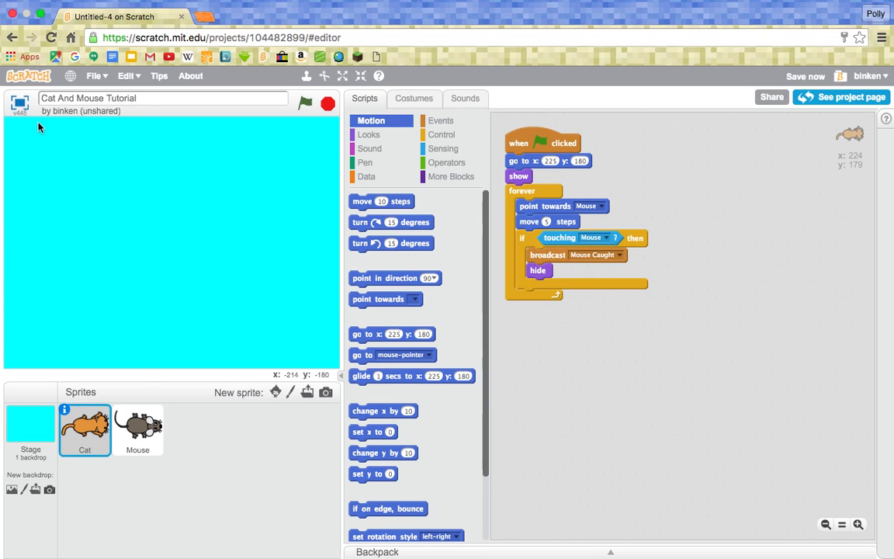
click(549, 160)
text(-170)
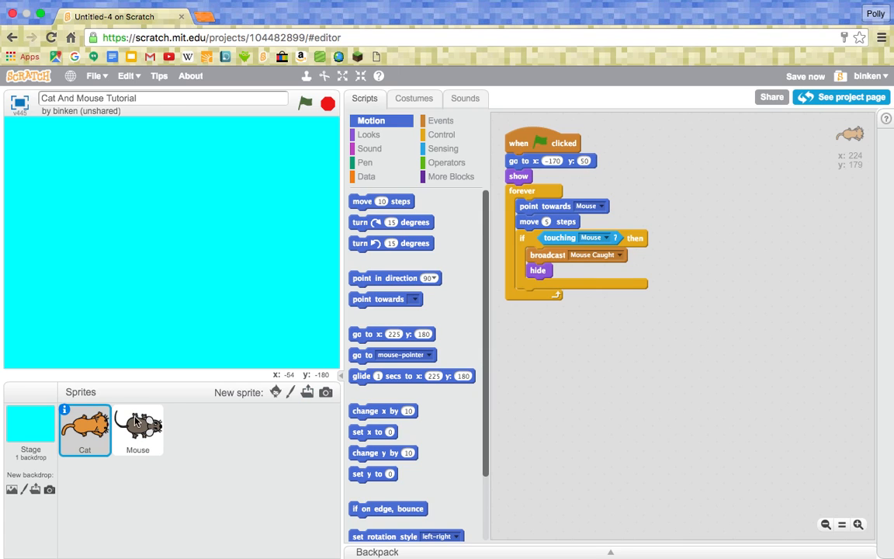
- Give the Mouse a fixed 'go to x: y:' start position and move its Mouse Caught script aside
click(136, 430)
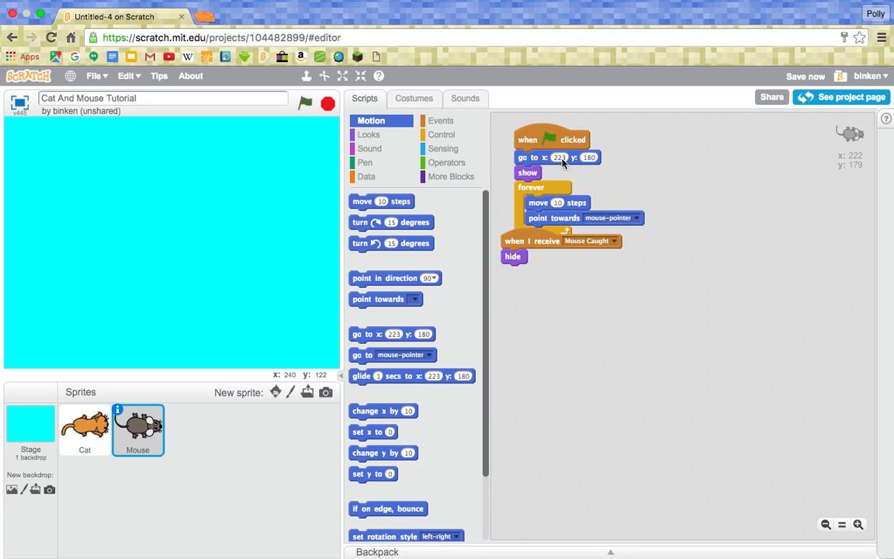
click(560, 157)
text(170)
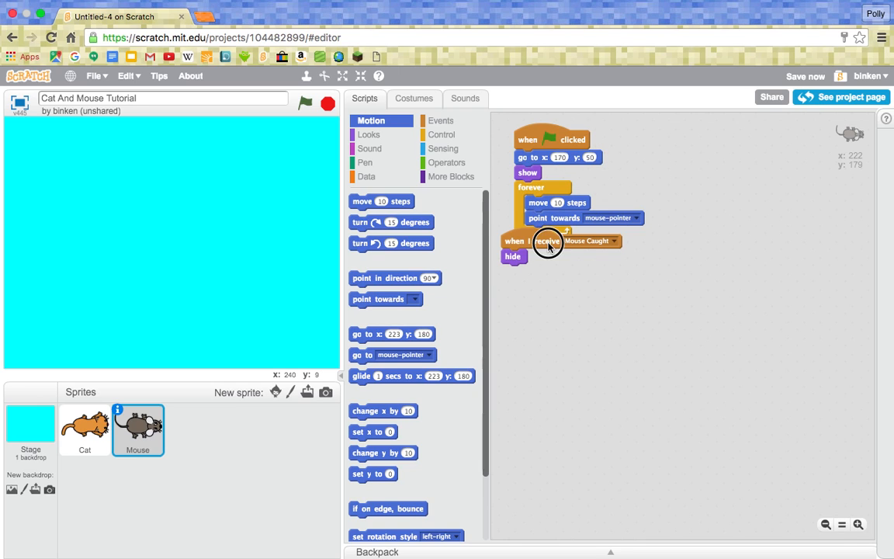
drag(546, 241, 592, 272)
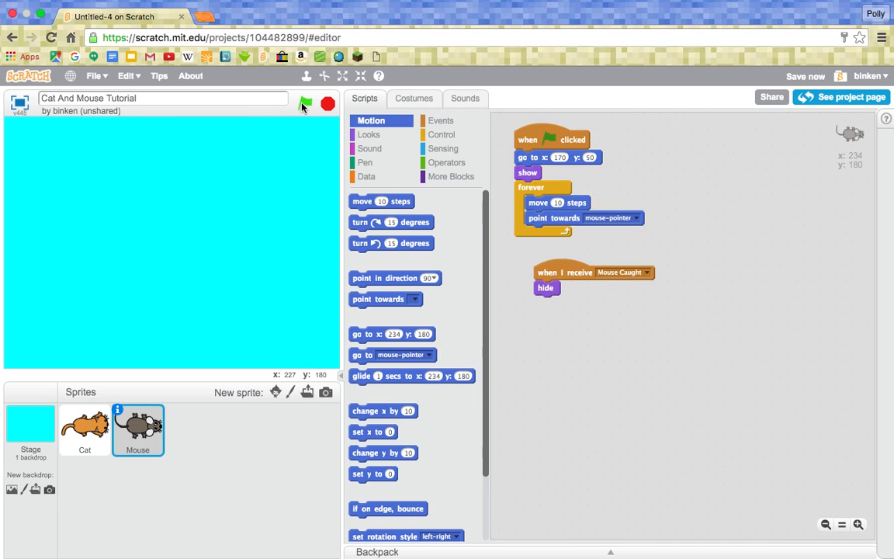
- Run the game with the green flag to check the sprites start on opposite sides
click(304, 102)
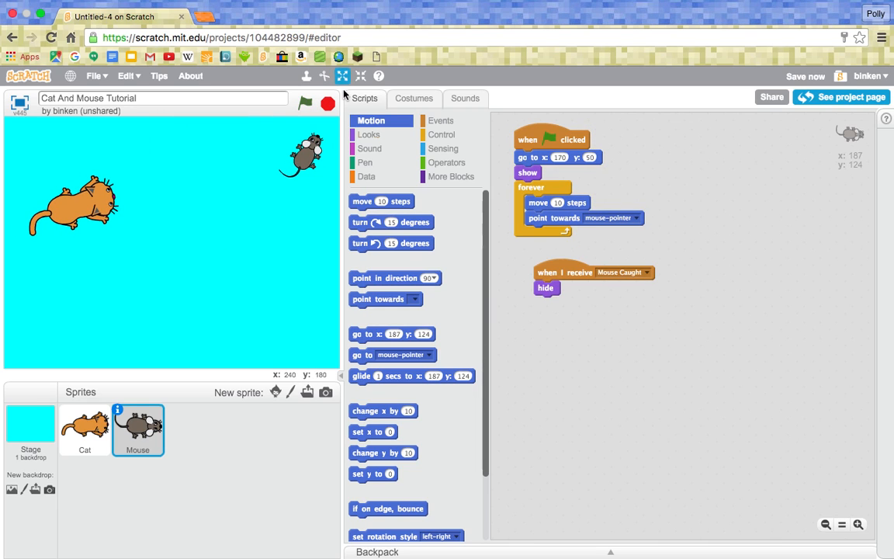
click(305, 103)
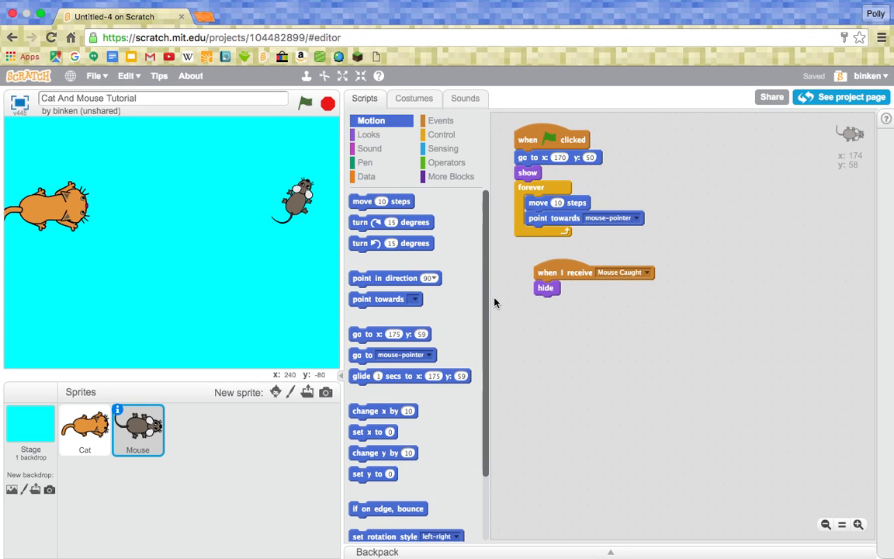
mouse_move(330, 301)
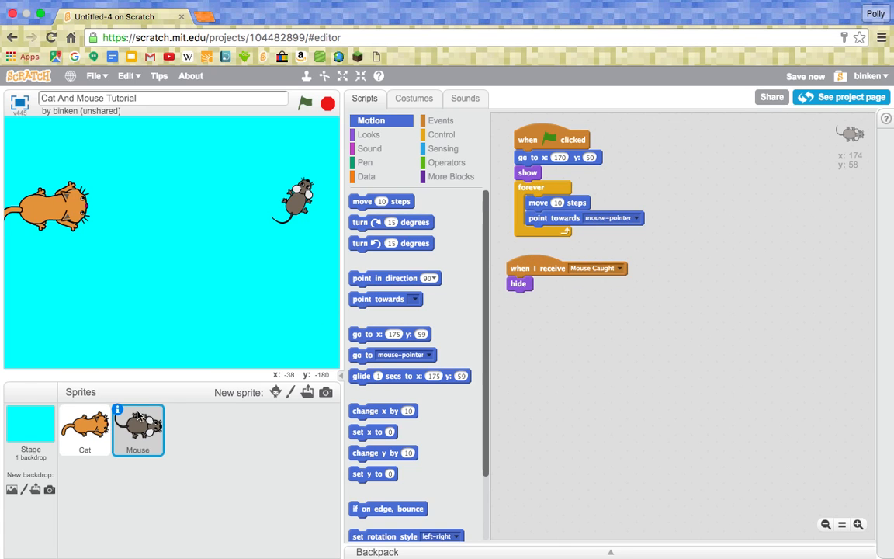
- Paint a new Stage backdrop filled with black
click(31, 432)
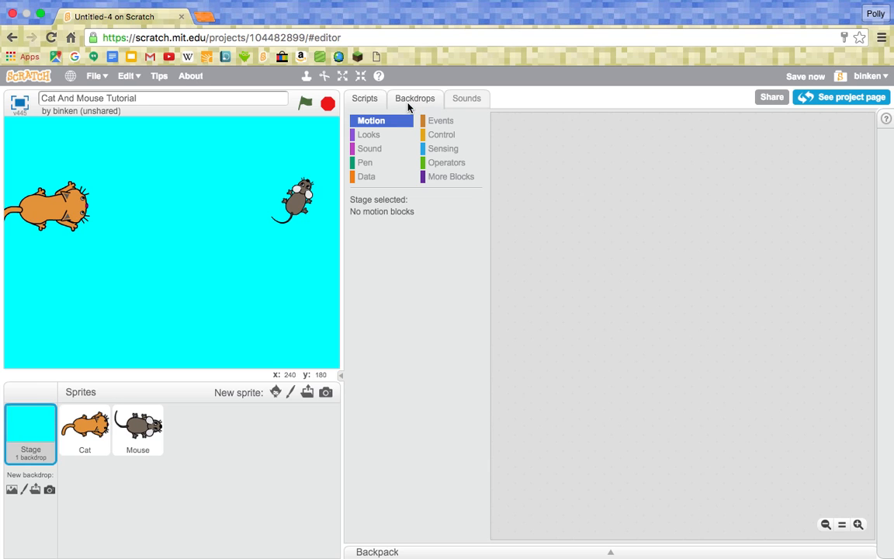
click(414, 97)
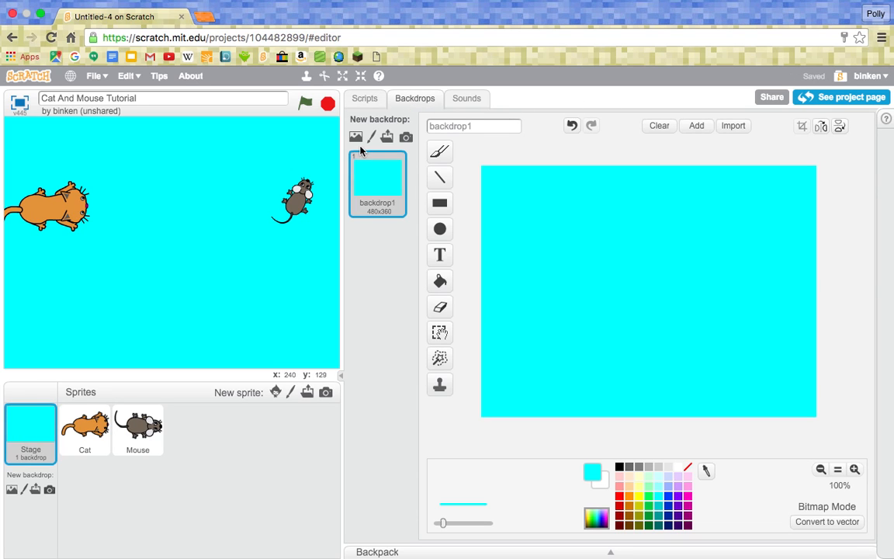
mouse_move(372, 137)
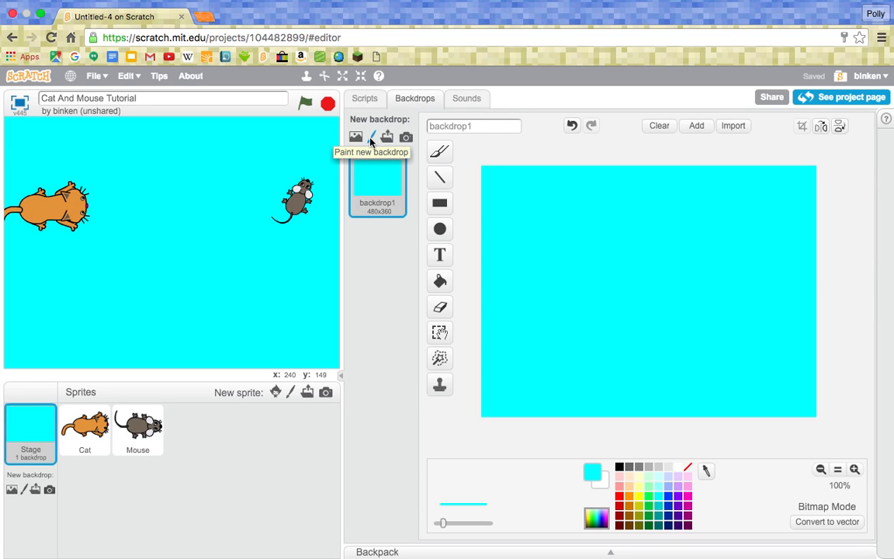
click(356, 136)
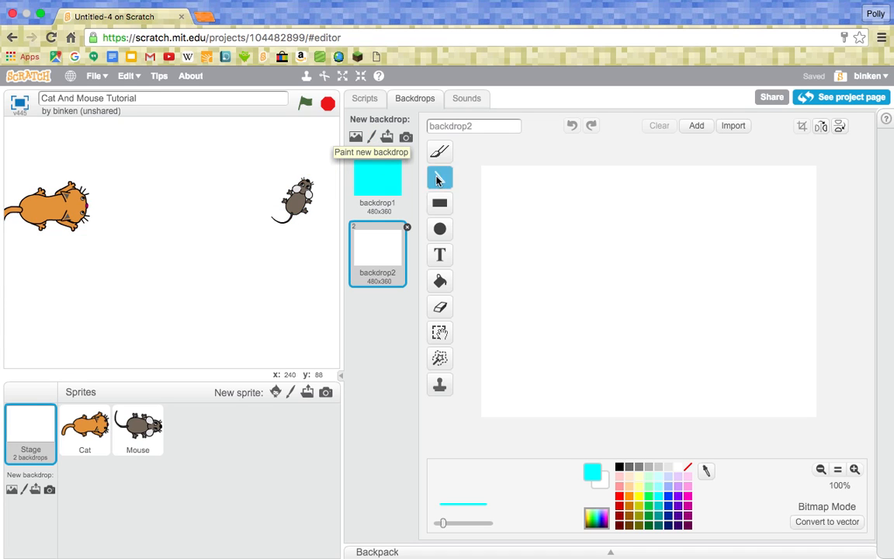
click(440, 281)
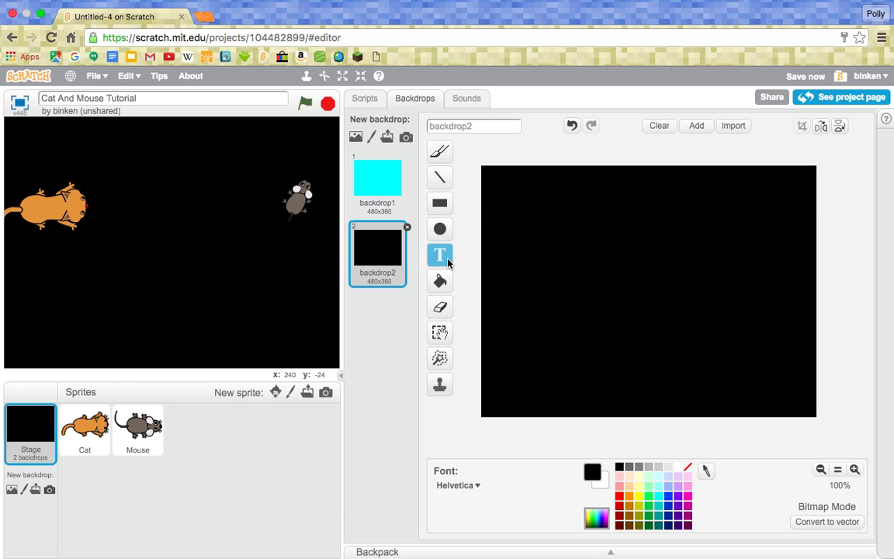
- Write large red GAME OVER lettering on it in Marker font
click(458, 484)
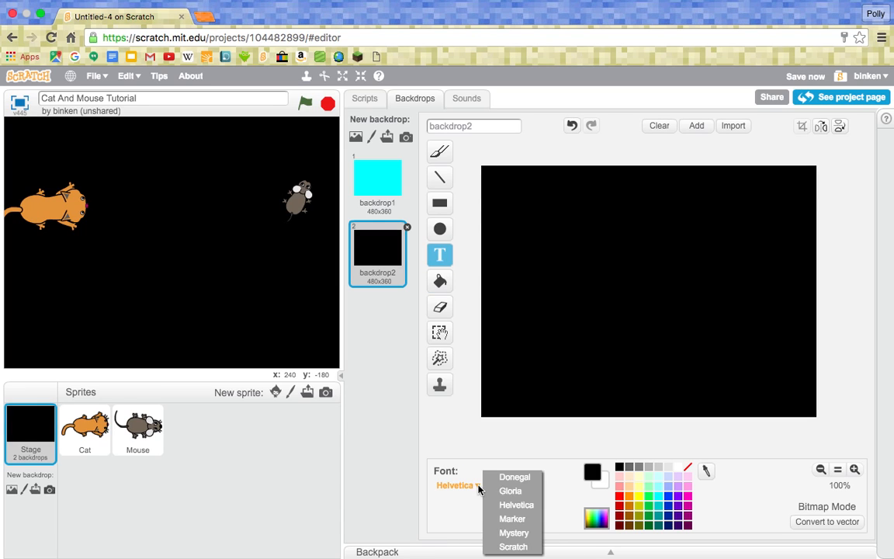
click(512, 518)
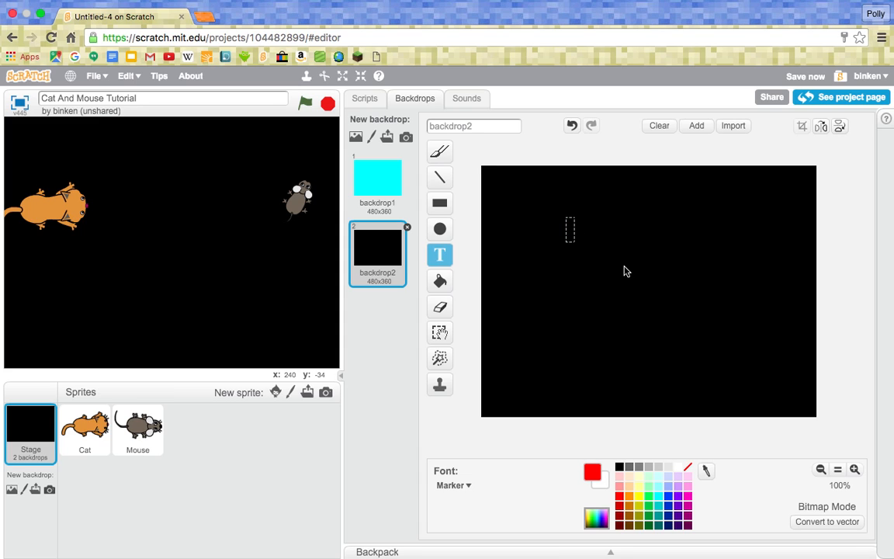
text(CA)
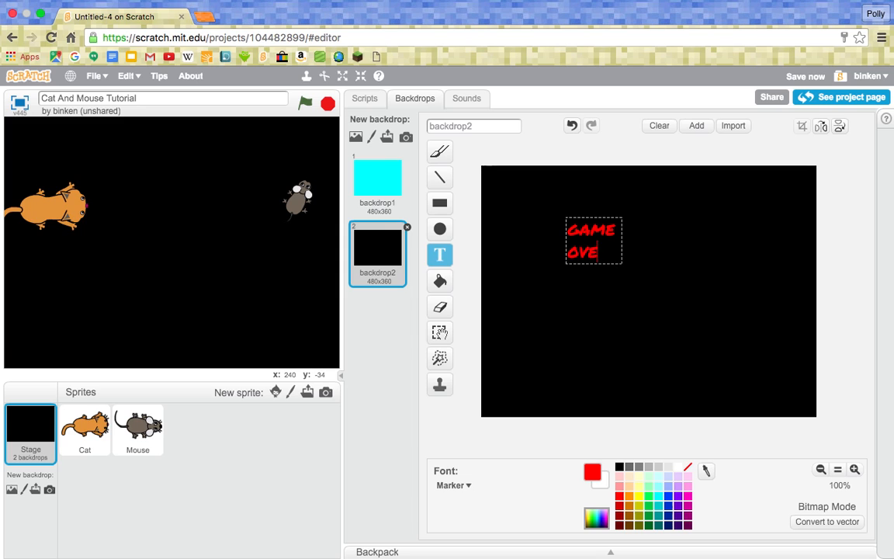
click(593, 240)
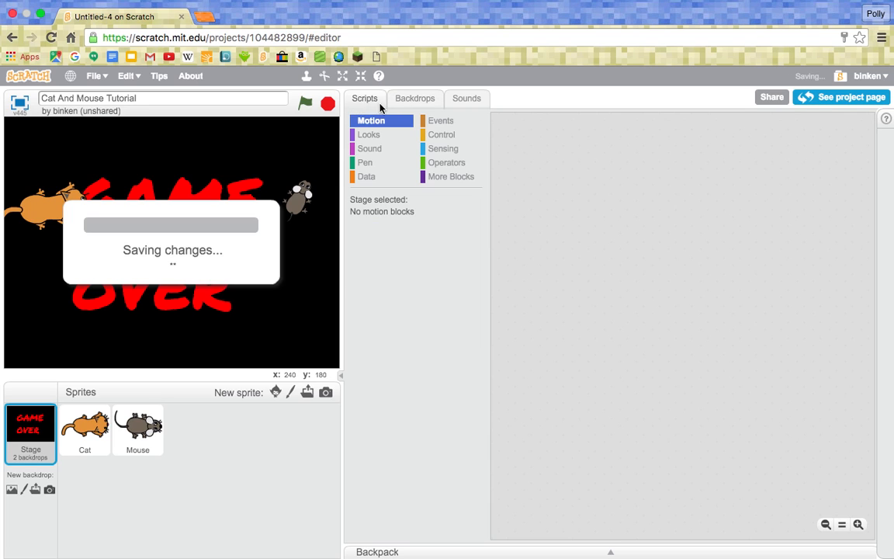
- Give the Stage a green-flag script with a 'switch backdrop to' block beneath it
click(83, 431)
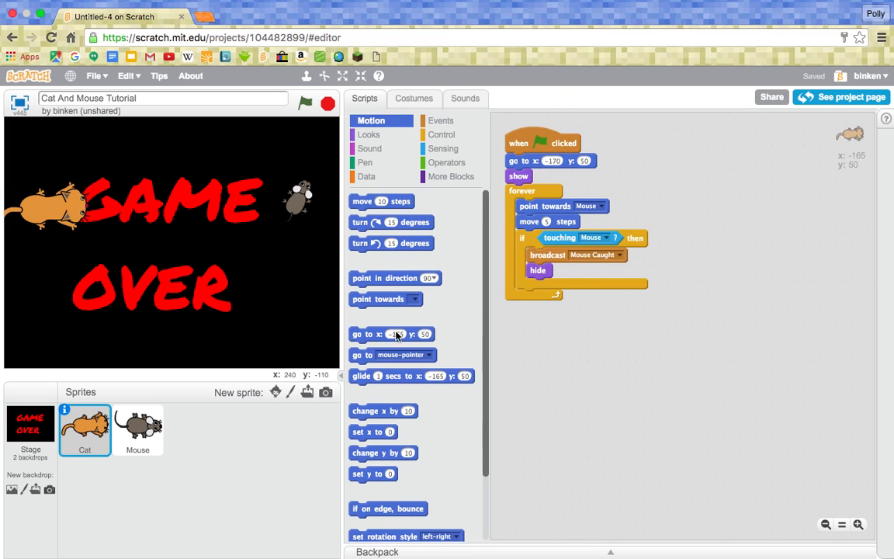
click(31, 432)
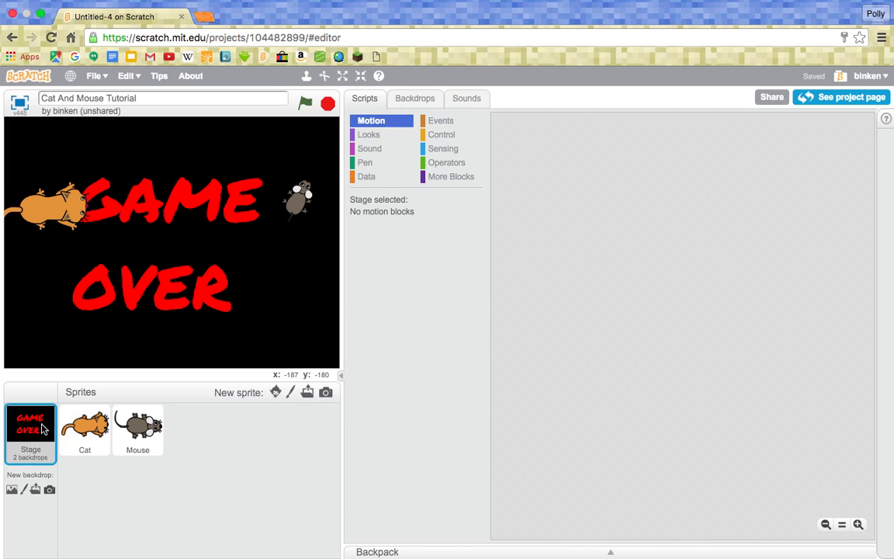
mouse_move(505, 301)
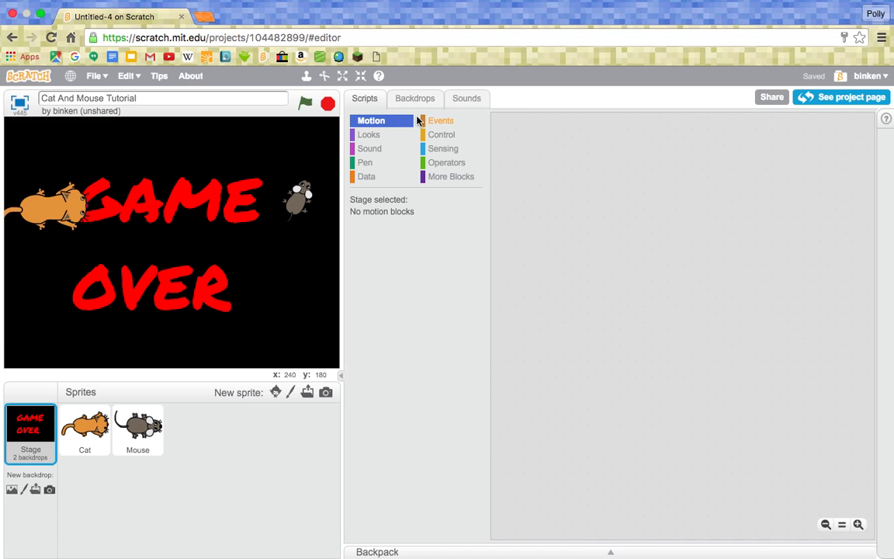
click(441, 121)
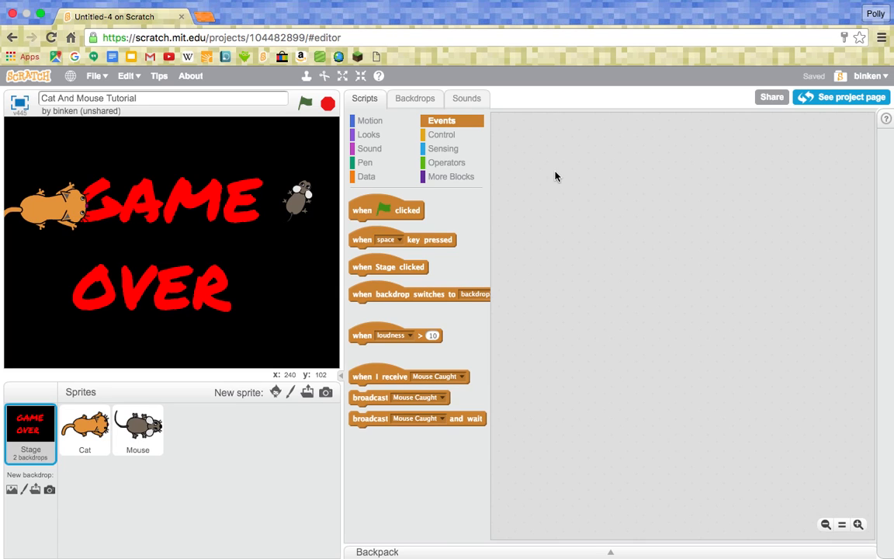
drag(386, 210, 531, 133)
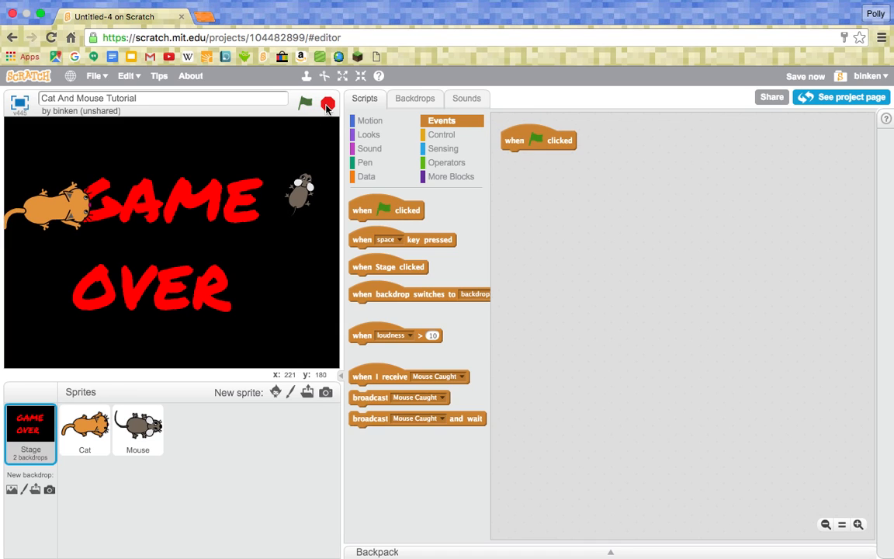
click(370, 134)
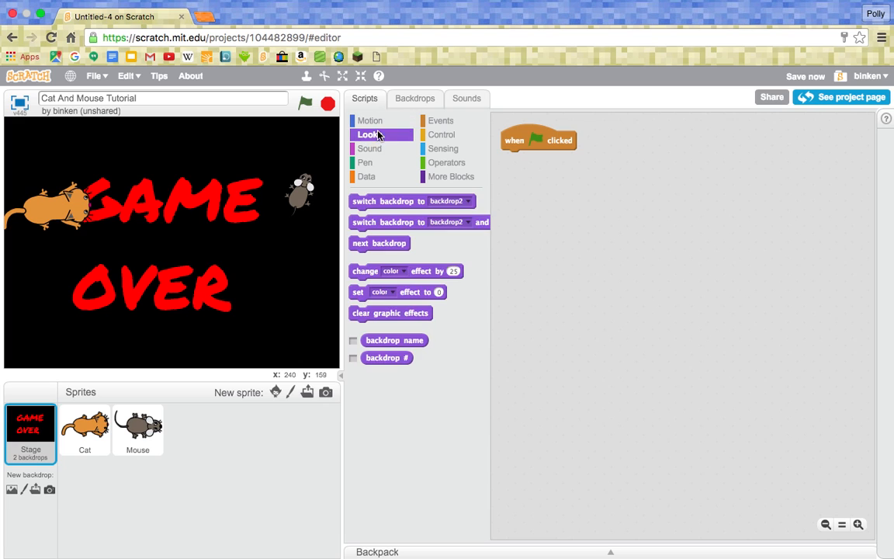
drag(388, 201, 528, 163)
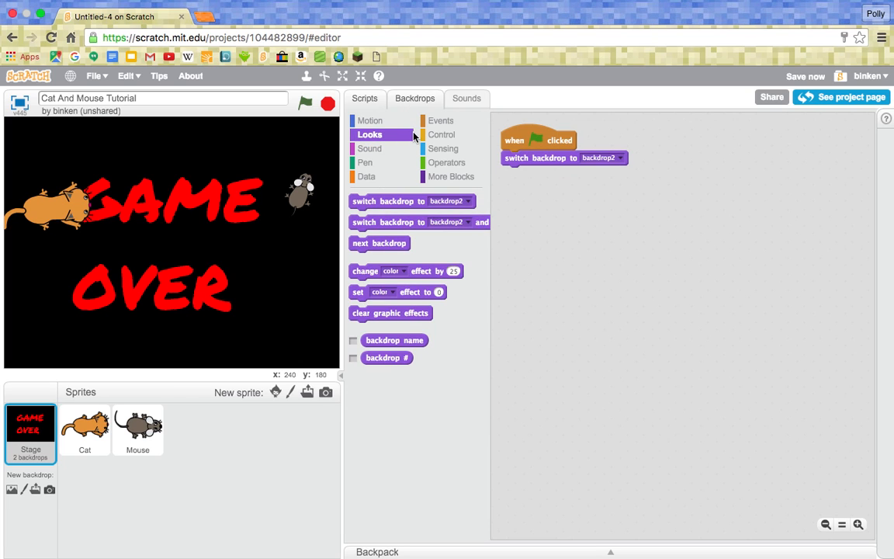
- Rename backdrop1 to Gameplay and select the black backdrop to name it Game Over
click(414, 97)
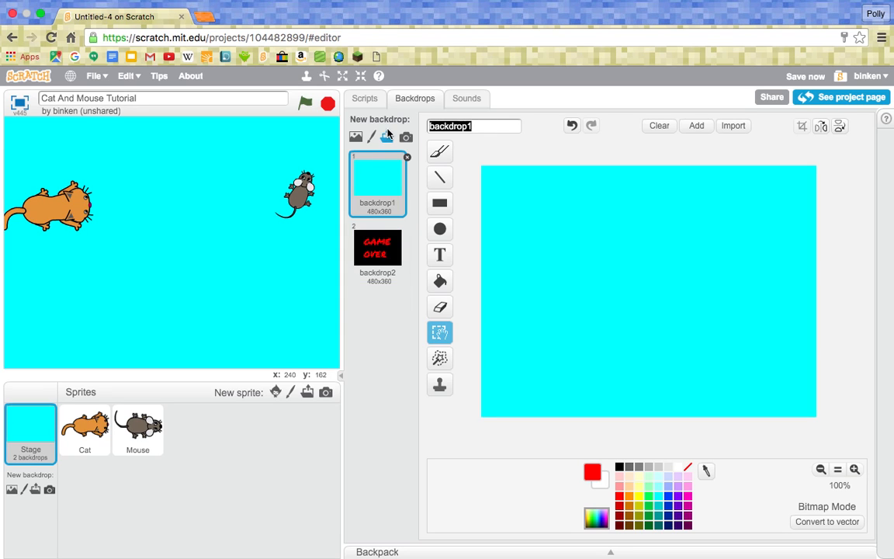
text(GAME)
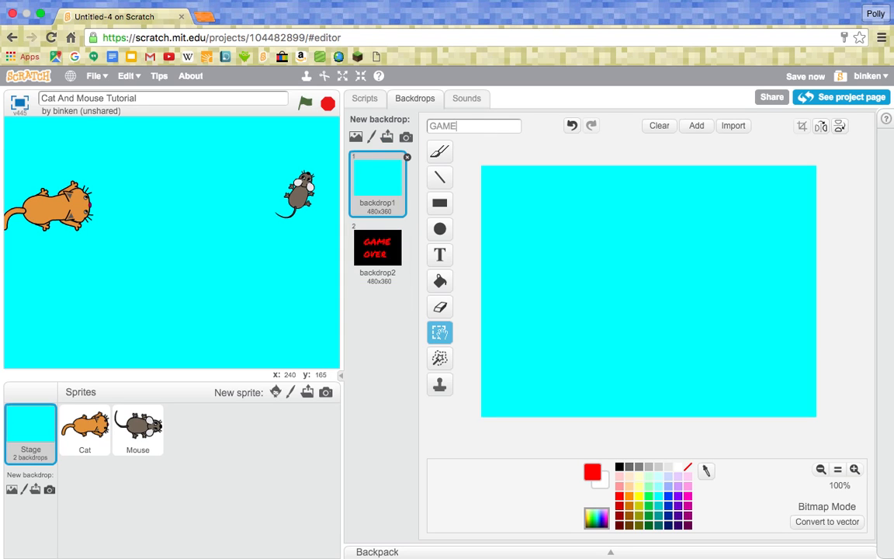
text(PLA)
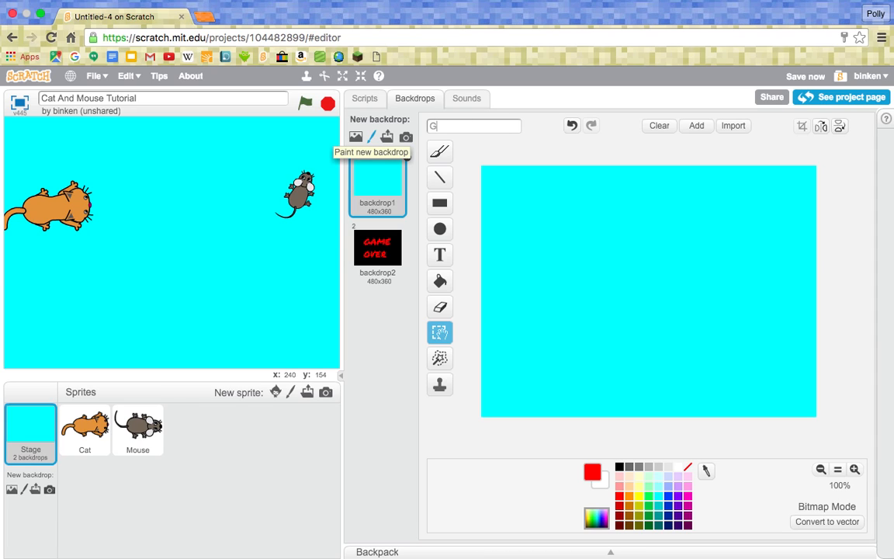
text(ameplay)
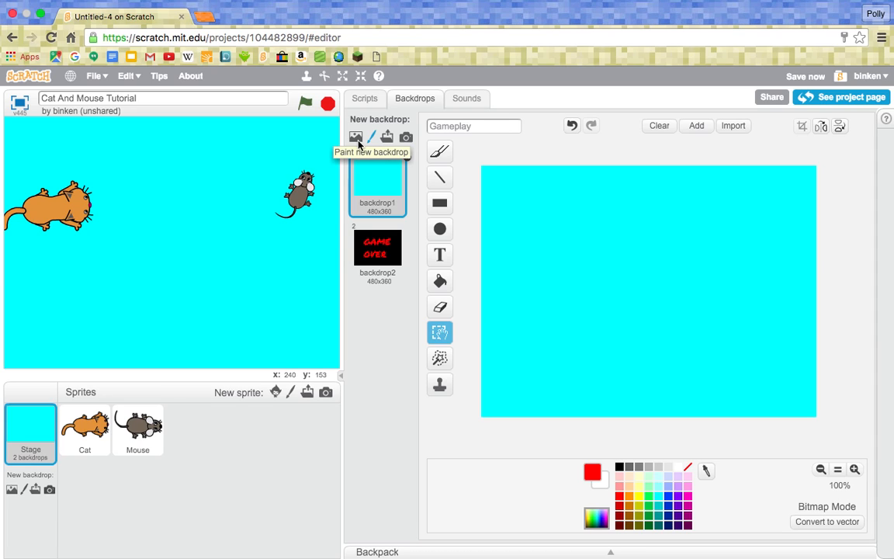
click(377, 249)
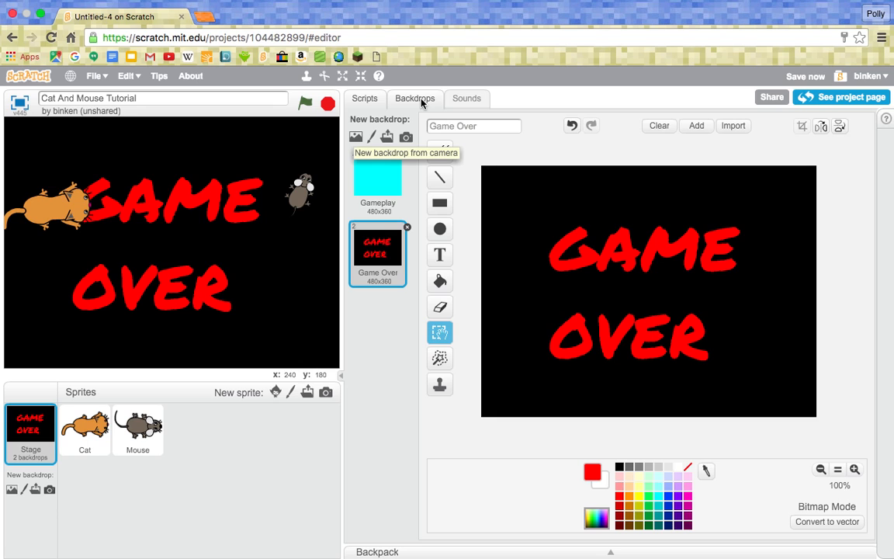
- Add a 'when I receive Mouse Caught' starter to the Stage, checking the Cat's broadcast name
click(365, 98)
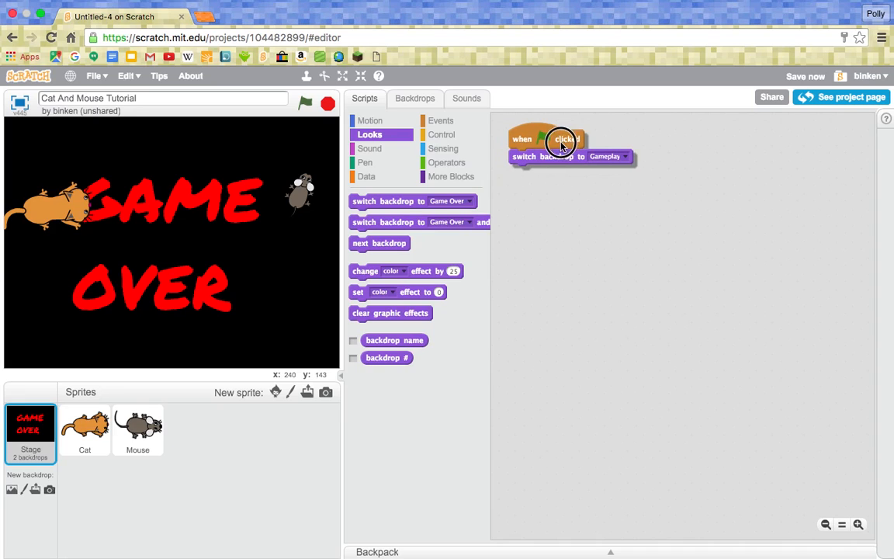
click(441, 121)
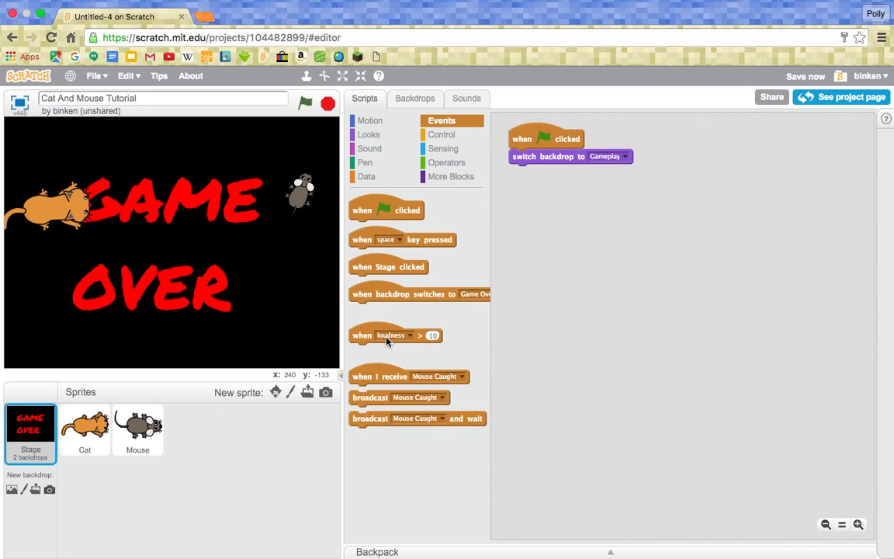
drag(381, 377, 566, 189)
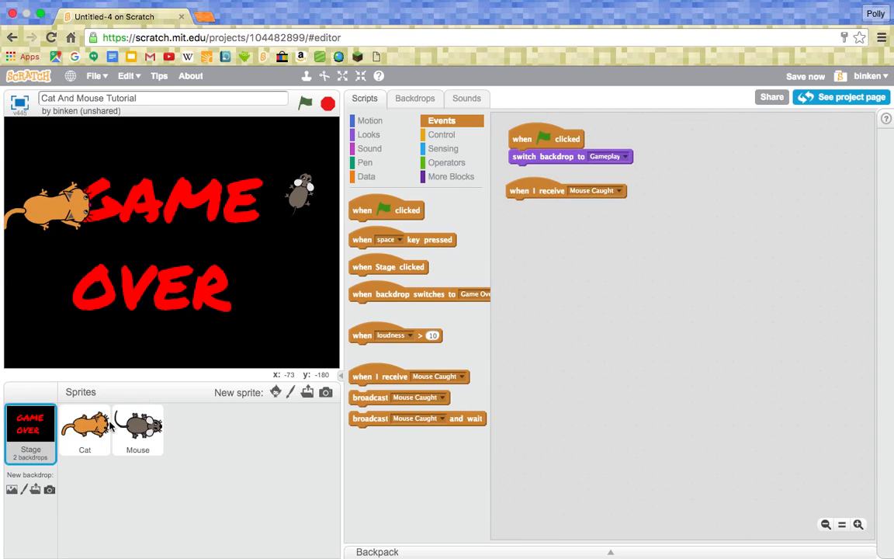
click(84, 431)
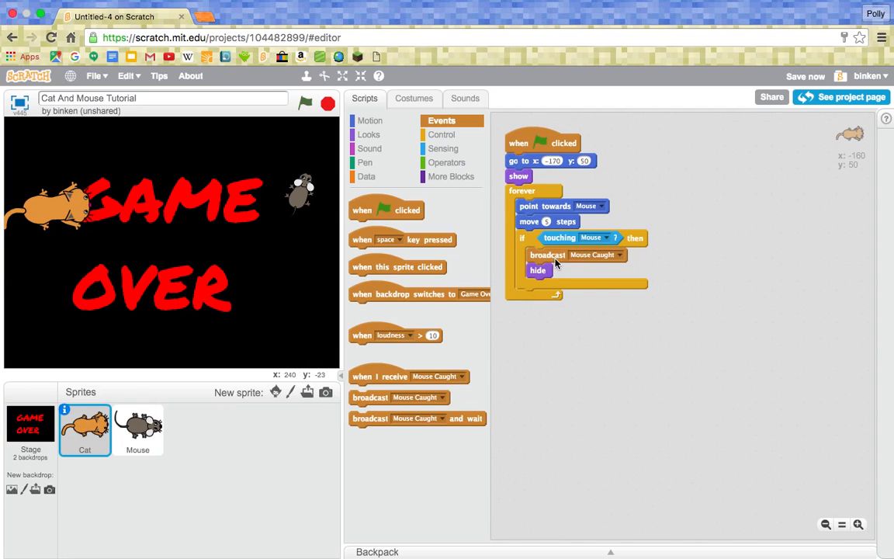
- Attach 'switch backdrop to Game Over' under the Mouse Caught starter
click(31, 431)
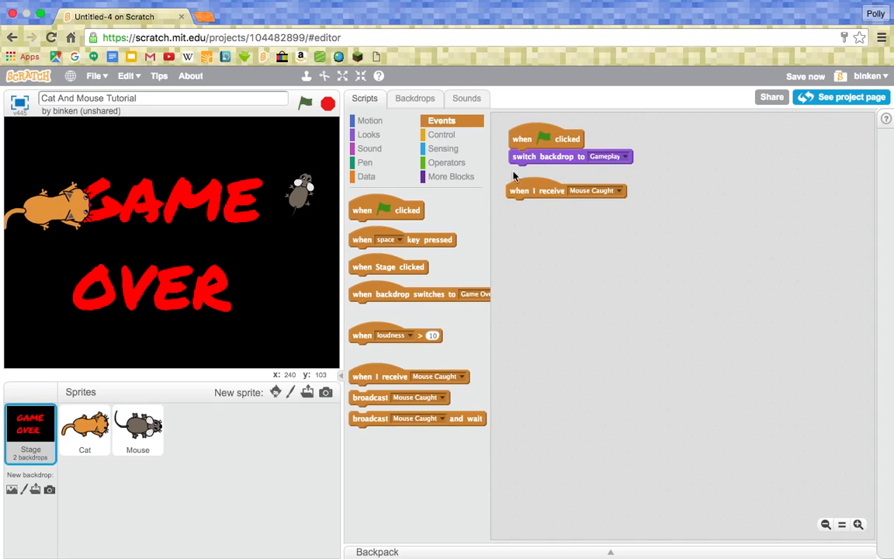
click(370, 134)
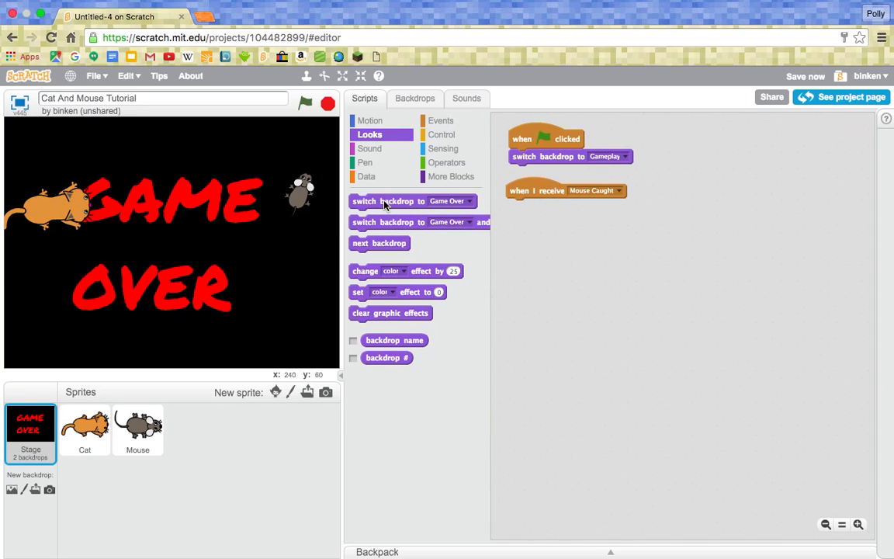
drag(388, 202, 543, 205)
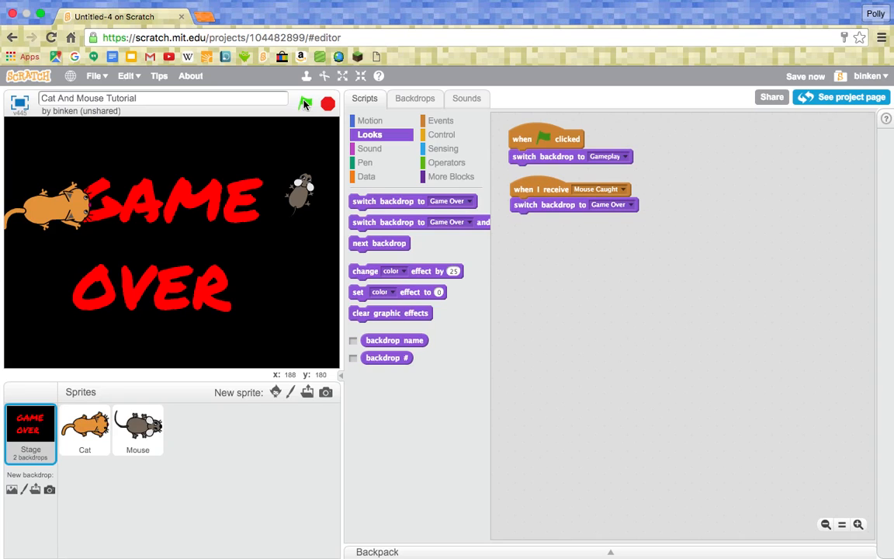
- Run the game until the cat catches the mouse, then restart to confirm Gameplay returns
click(304, 103)
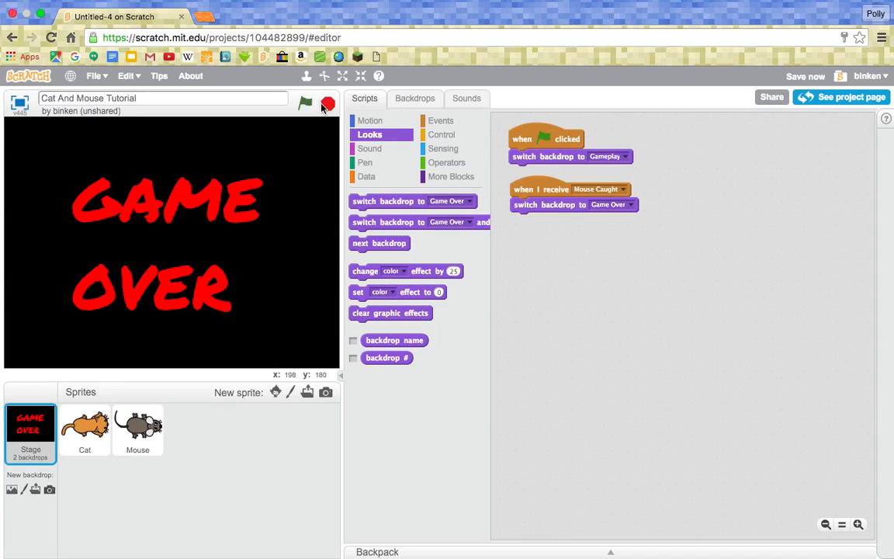
click(304, 103)
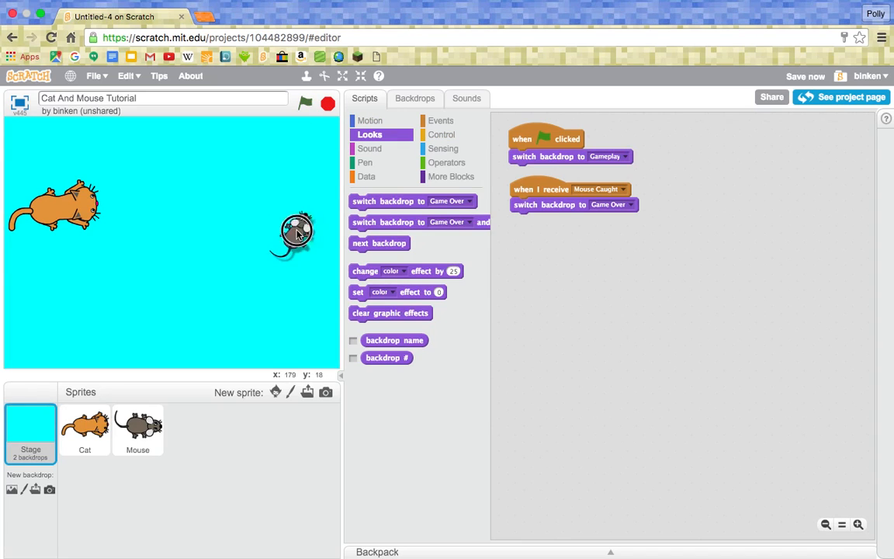
click(83, 432)
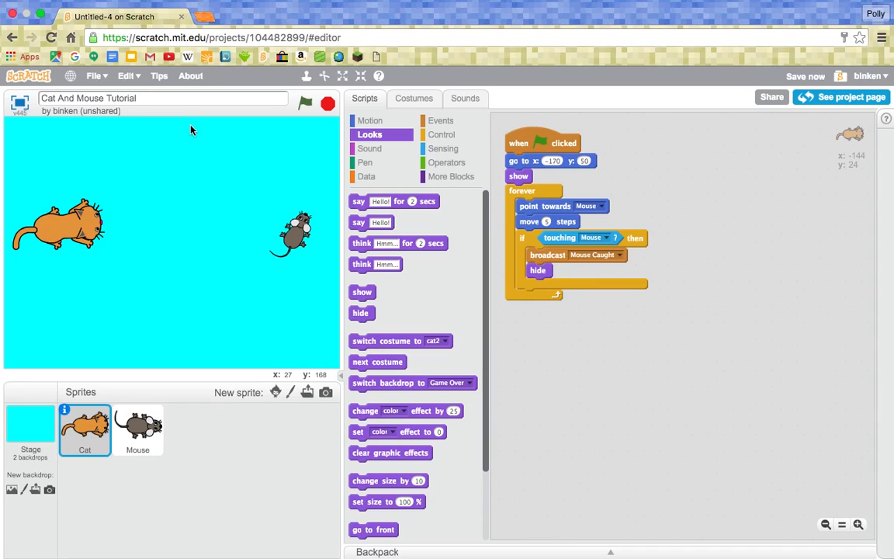
mouse_move(295, 230)
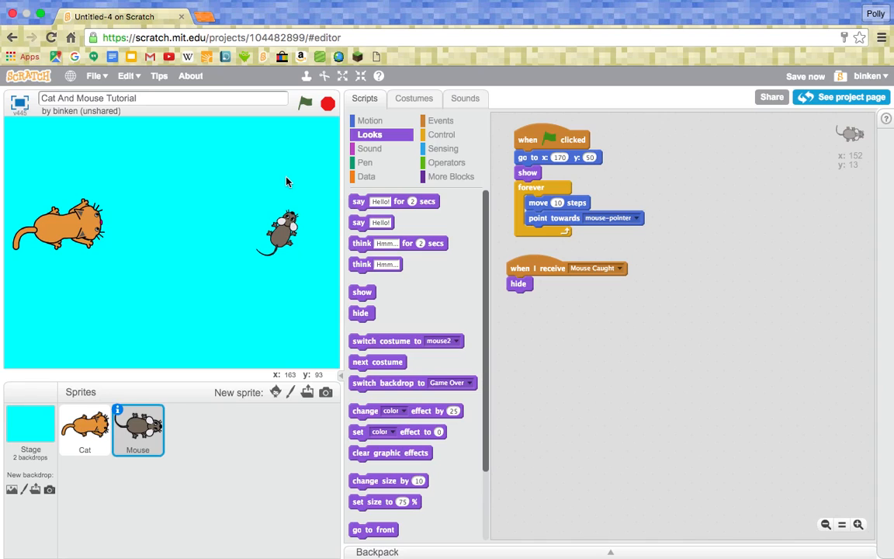
mouse_move(177, 160)
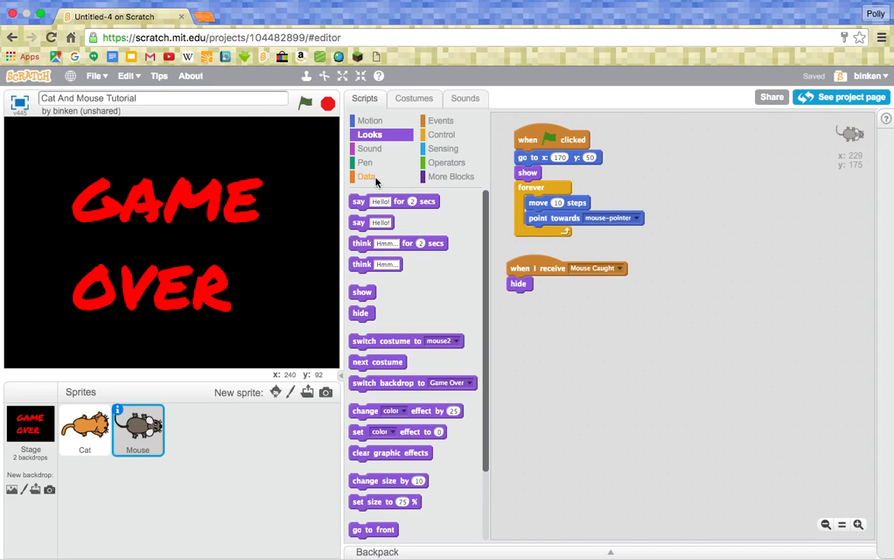
mouse_move(132, 157)
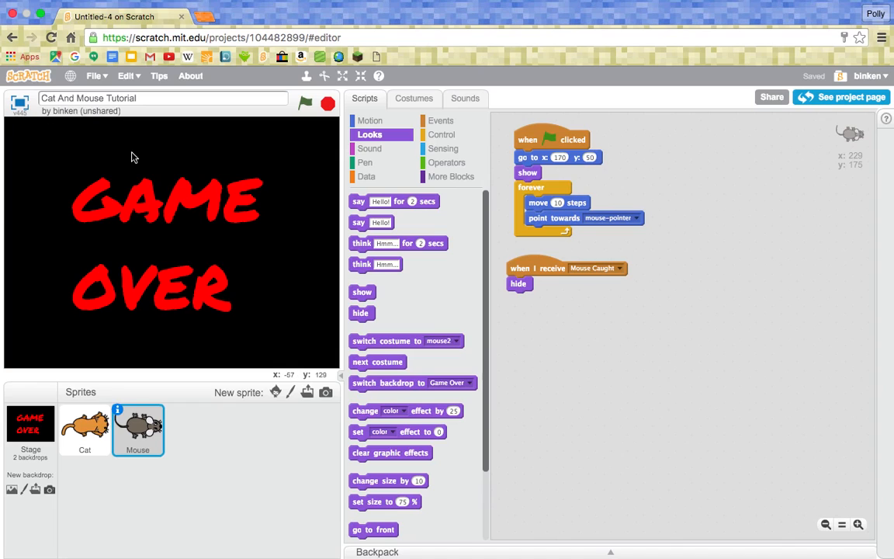